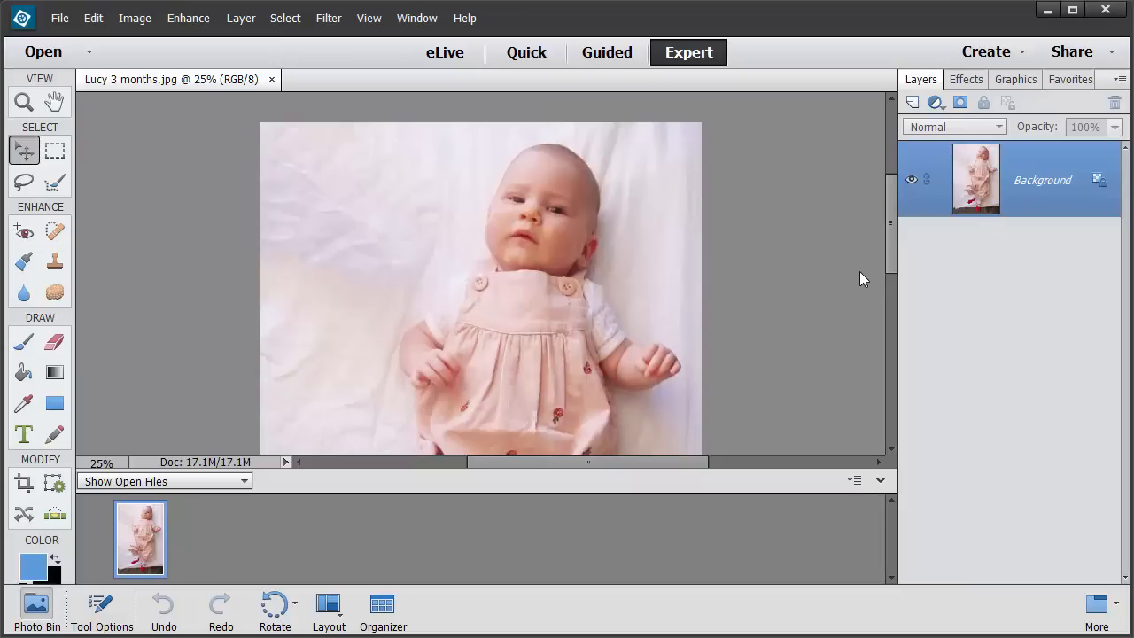
Create a new 12x12 inch, 300 ppi Scrapbooking preset page with a white background
{"action": "left_click", "coordinate": [60, 18]}
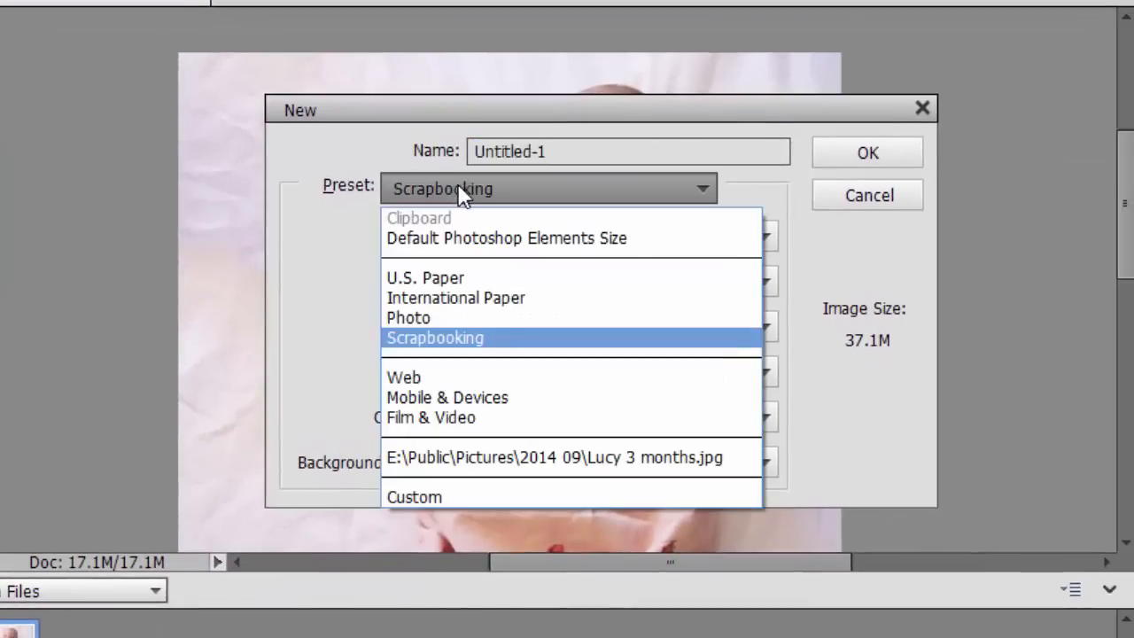
{"action": "left_click", "coordinate": [434, 338]}
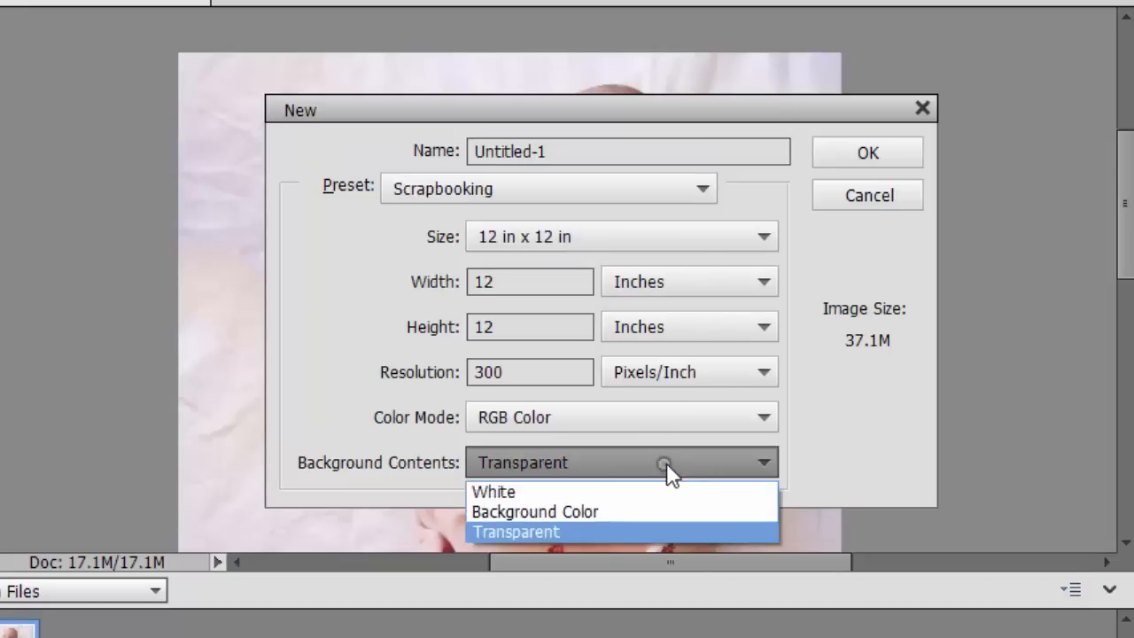
{"action": "left_click", "coordinate": [494, 491]}
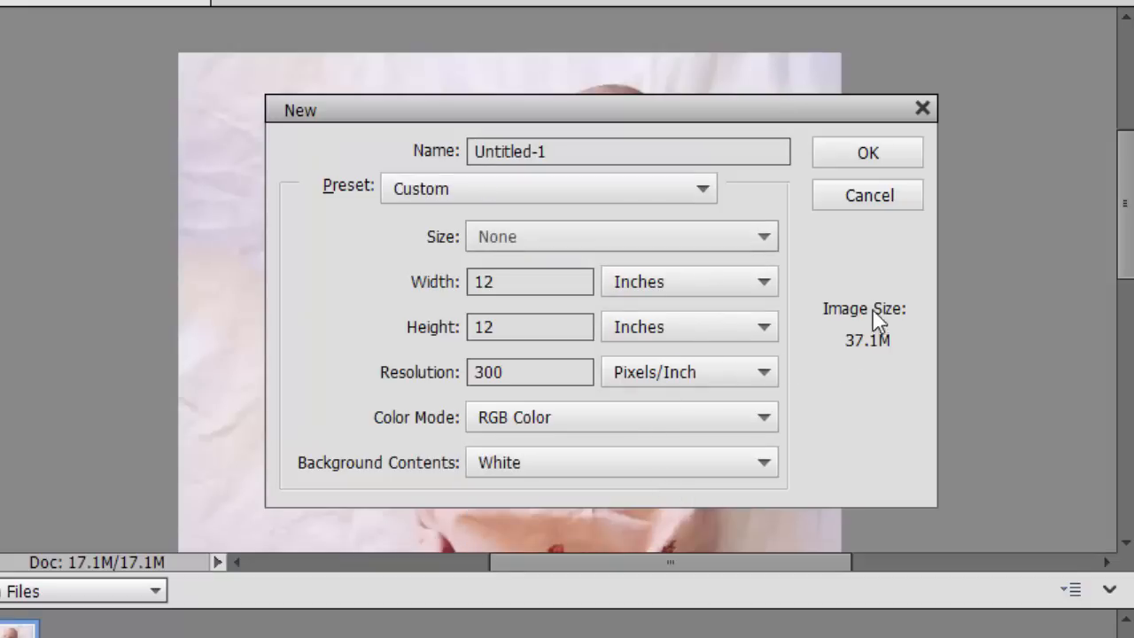
{"action": "left_click", "coordinate": [868, 152]}
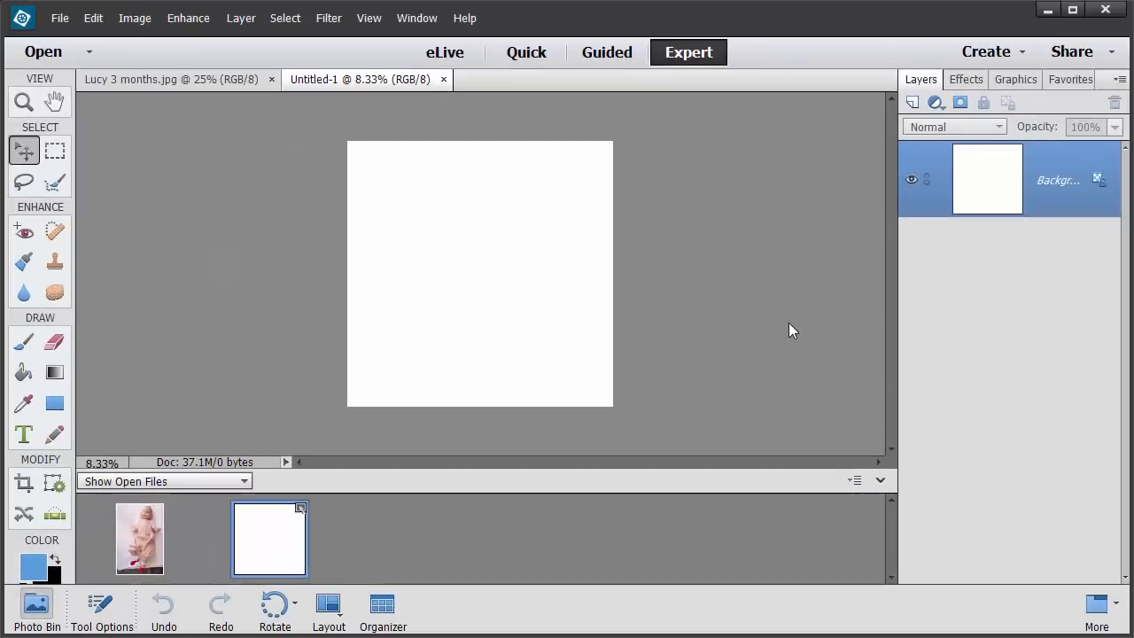
{"action": "mouse_move", "coordinate": [790, 389]}
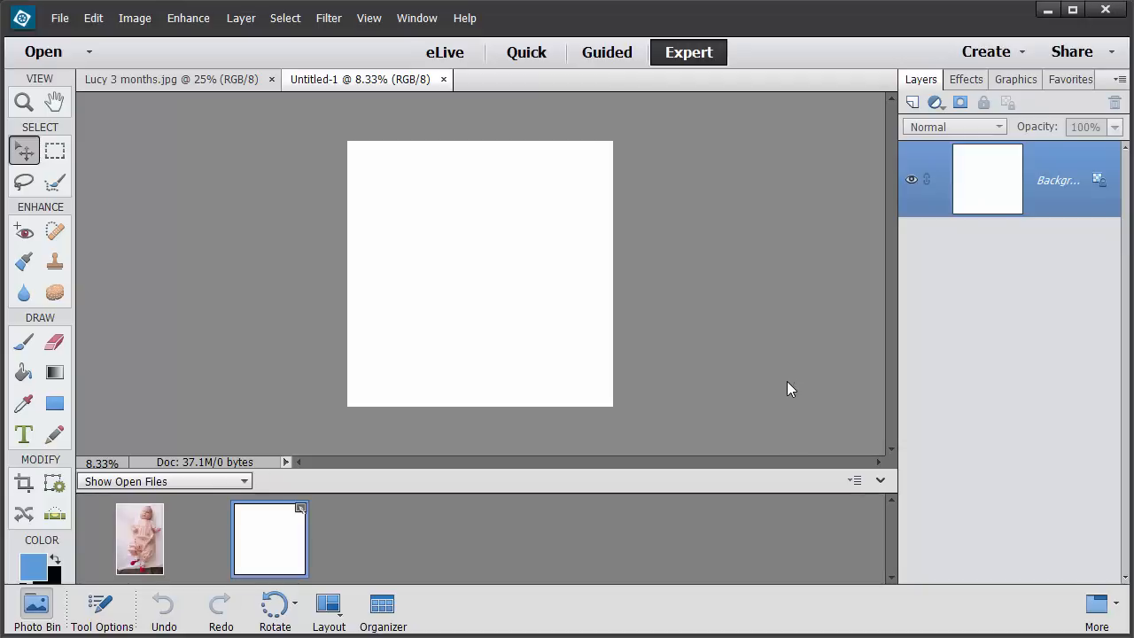
{"action": "mouse_move", "coordinate": [304, 185]}
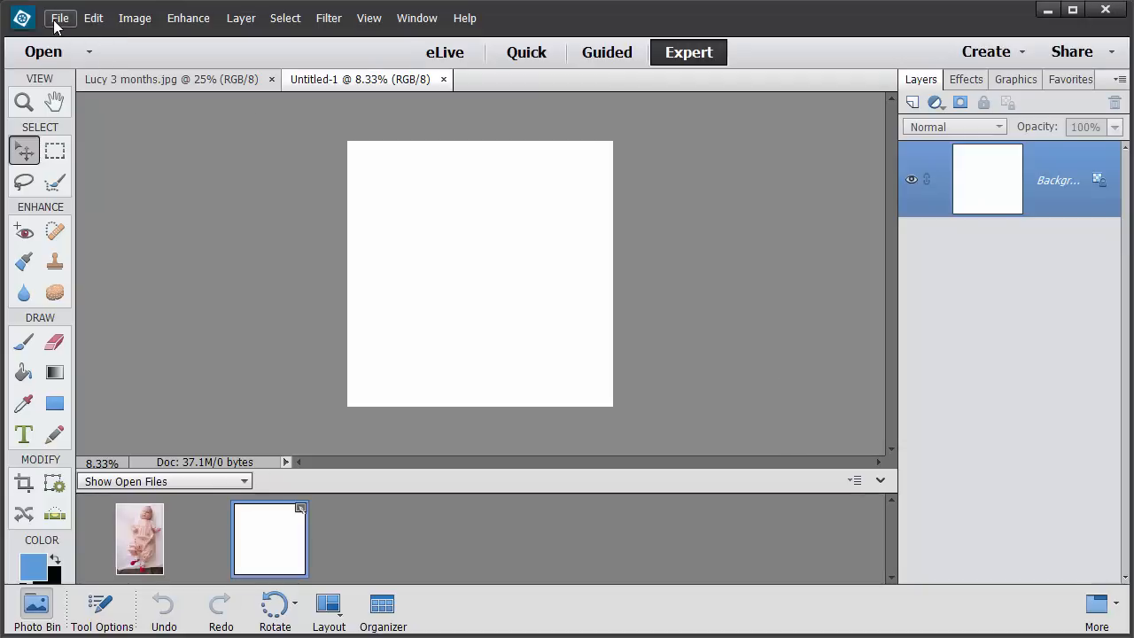
{"action": "left_click", "coordinate": [60, 18]}
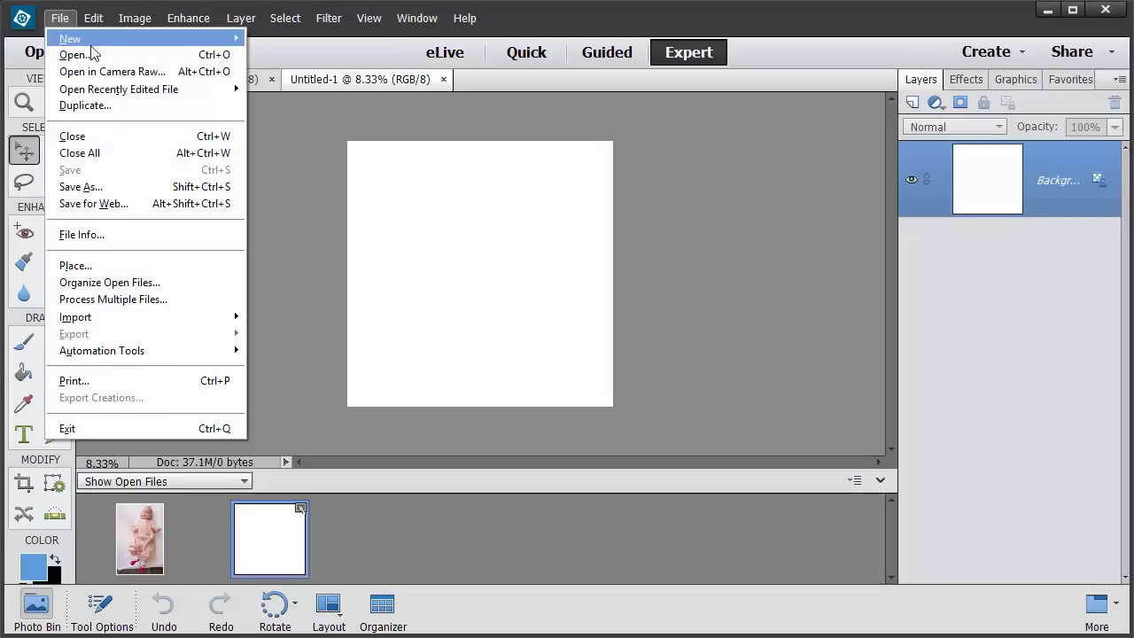
{"action": "left_click", "coordinate": [80, 186]}
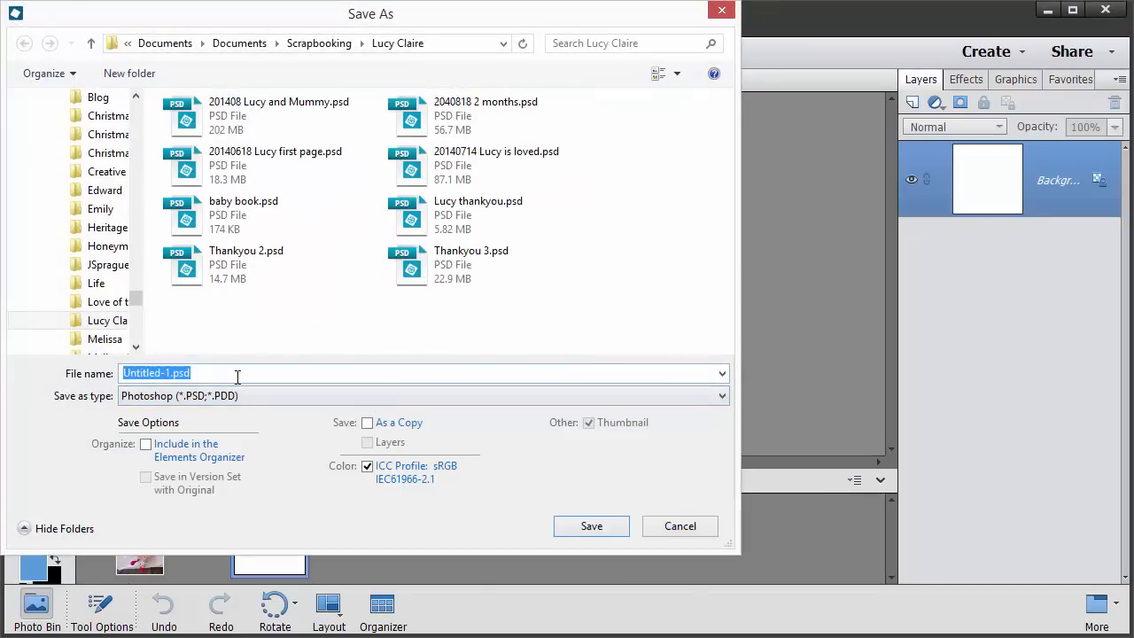
{"action": "type", "text": "20140918 3 months"}
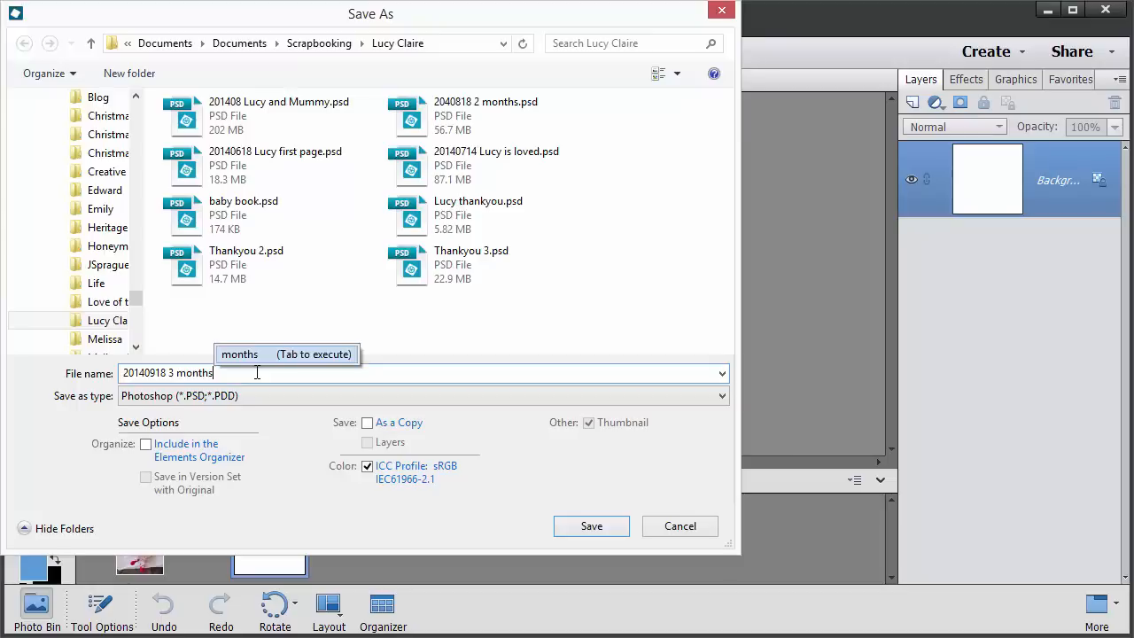
{"action": "left_click", "coordinate": [591, 526]}
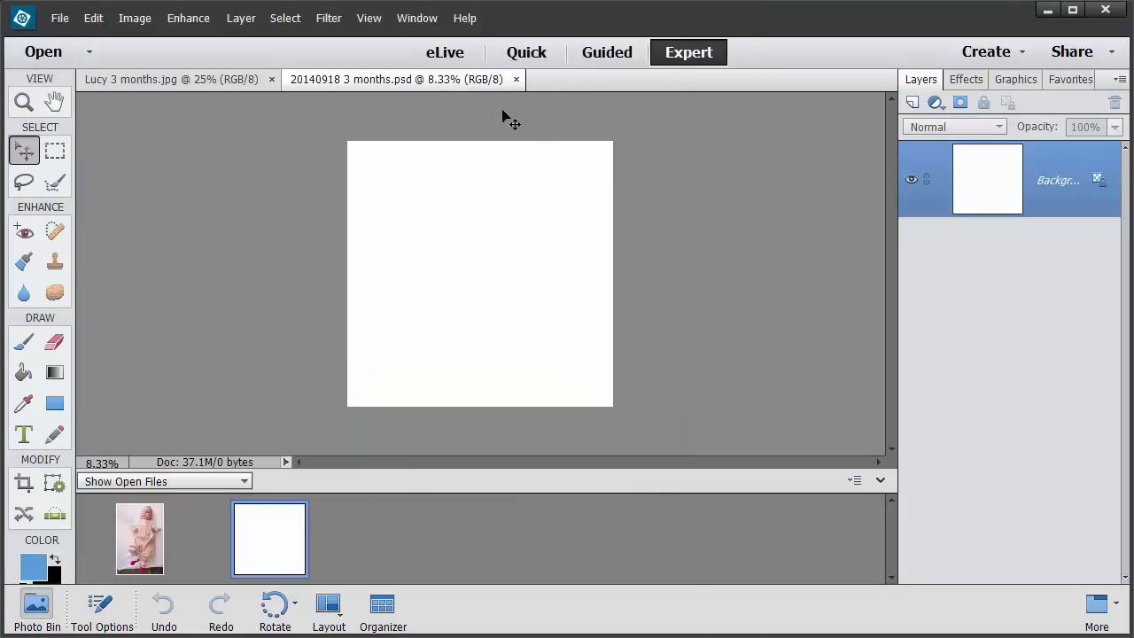
{"action": "mouse_move", "coordinate": [451, 157]}
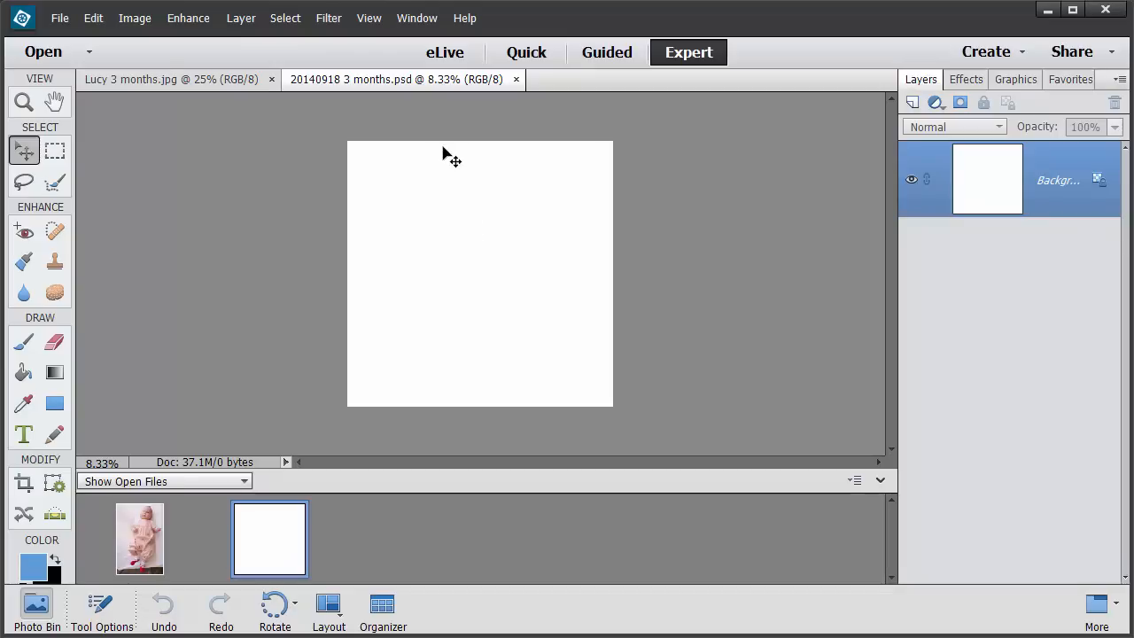
{"action": "mouse_move", "coordinate": [345, 288]}
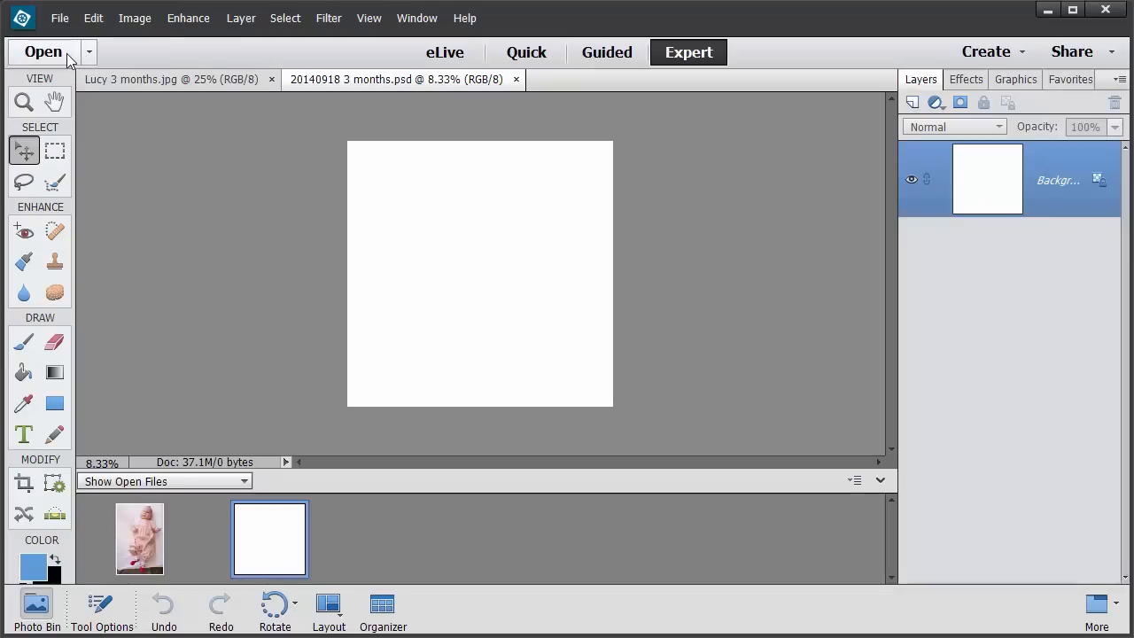
Open two bi-fold journaling card PNGs from the E:\Digi Bi-Fold Cards folder
{"action": "left_click", "coordinate": [43, 51]}
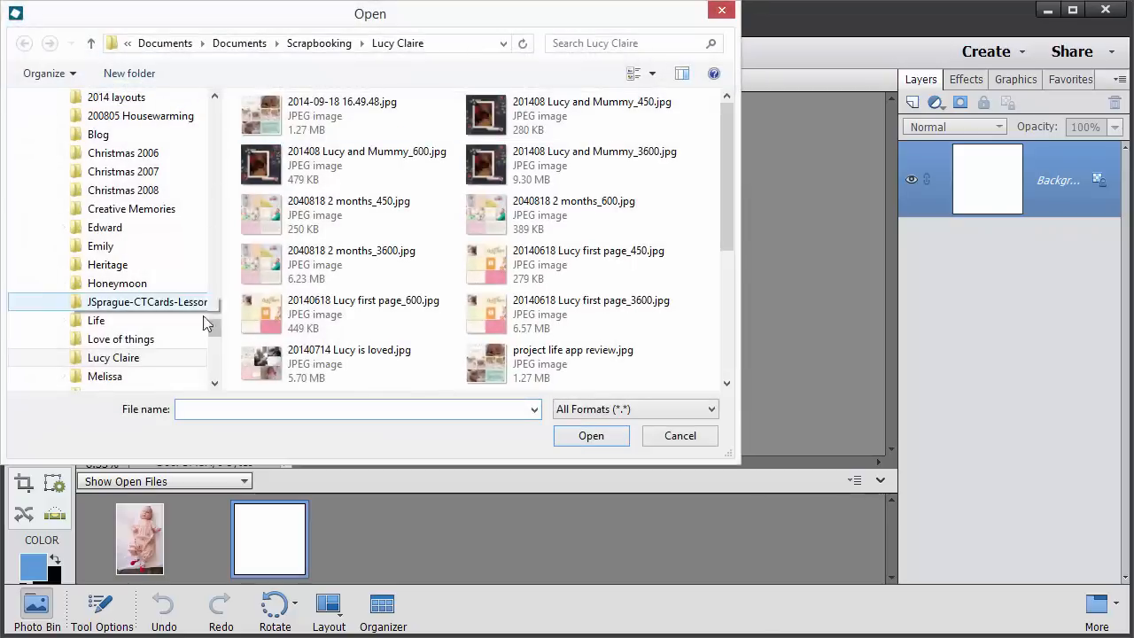
{"action": "left_click", "coordinate": [354, 408]}
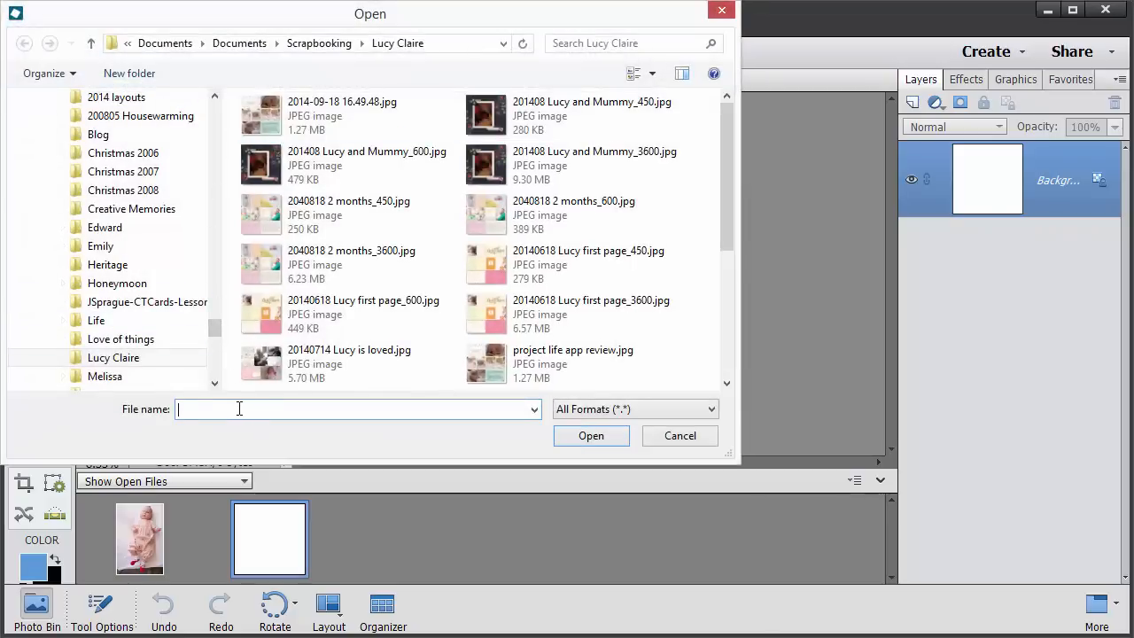
{"action": "type", "text": "e:\\di"}
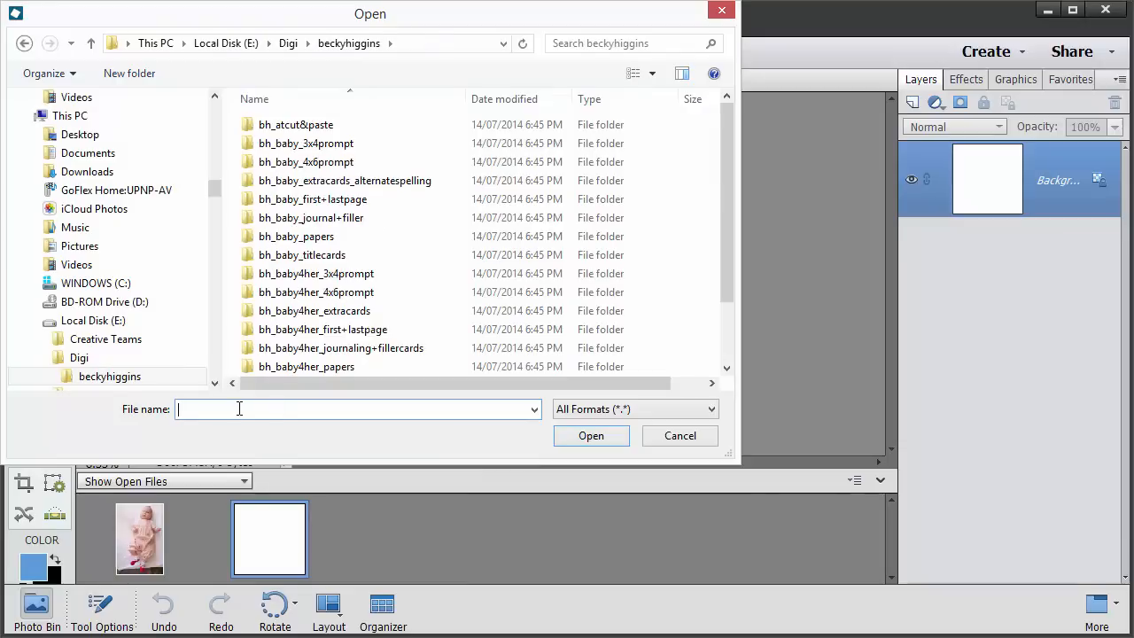
{"action": "left_click", "coordinate": [591, 436]}
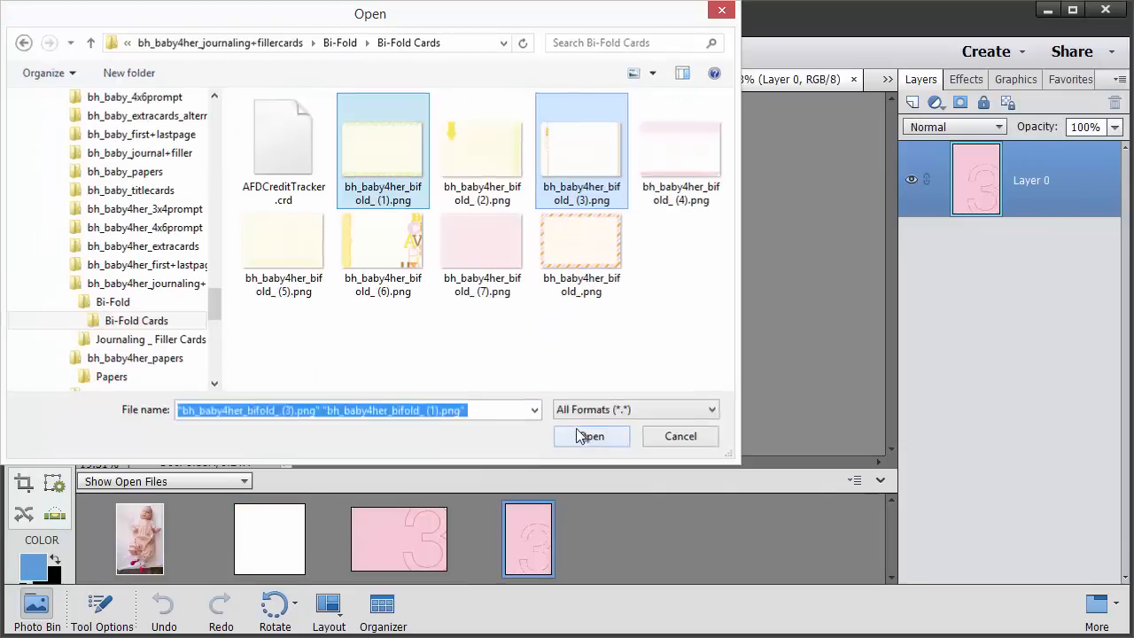
{"action": "left_click", "coordinate": [591, 436]}
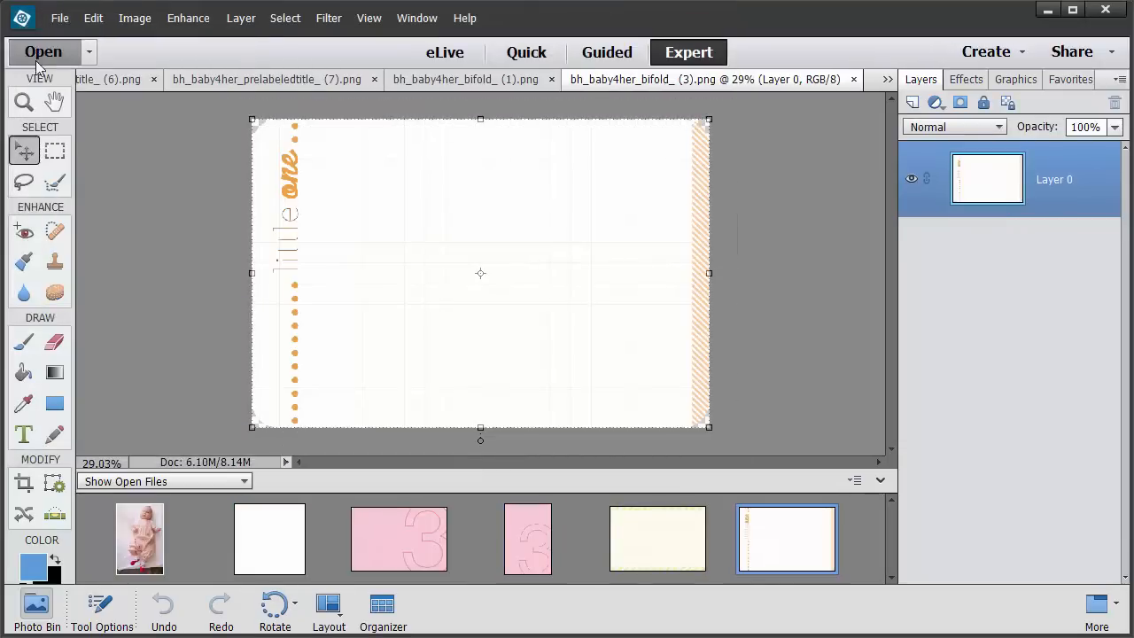
{"action": "left_click", "coordinate": [43, 51]}
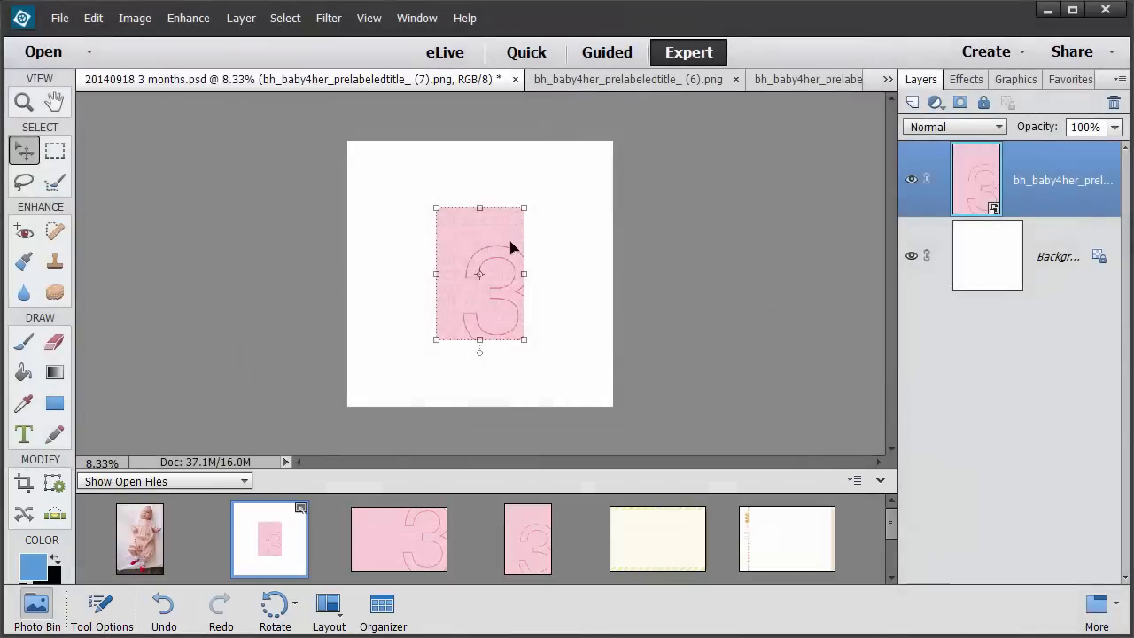
Move the pink 3 card to the top-right corner and position the This Month's Stats card
{"action": "left_click_drag", "start_coordinate": [480, 273], "coordinate": [568, 206]}
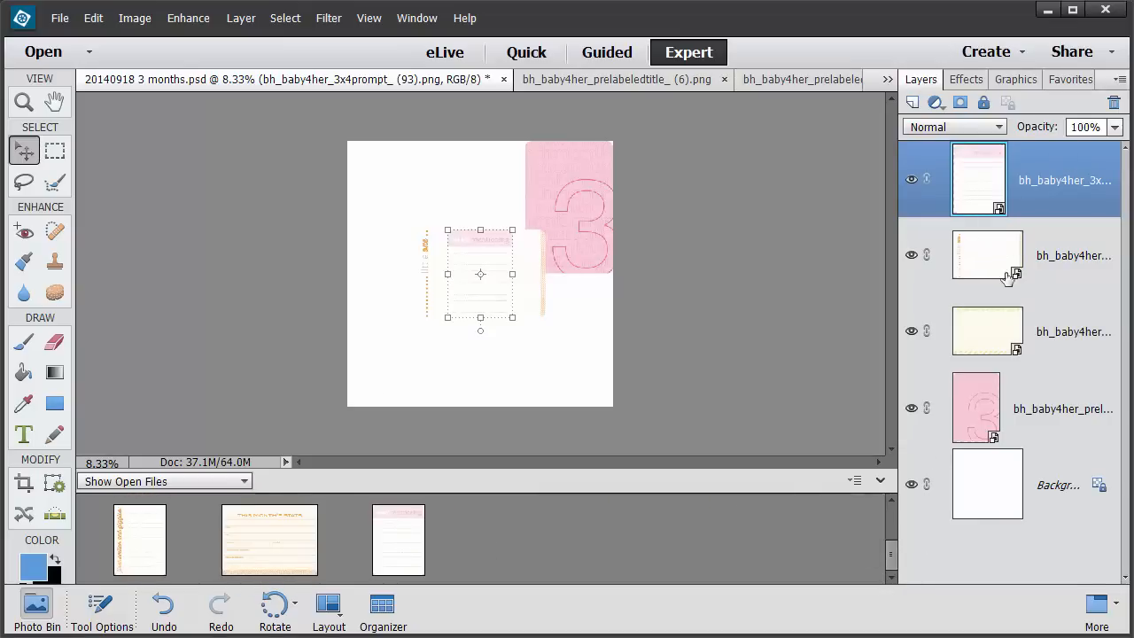
{"action": "mouse_move", "coordinate": [1035, 195]}
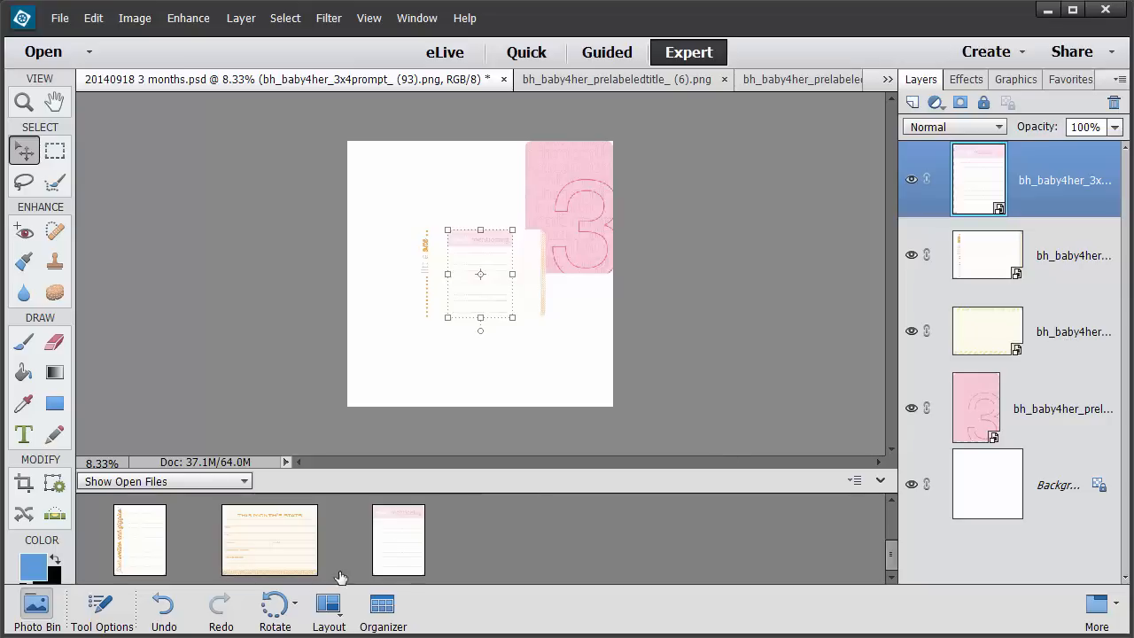
{"action": "mouse_move", "coordinate": [264, 552]}
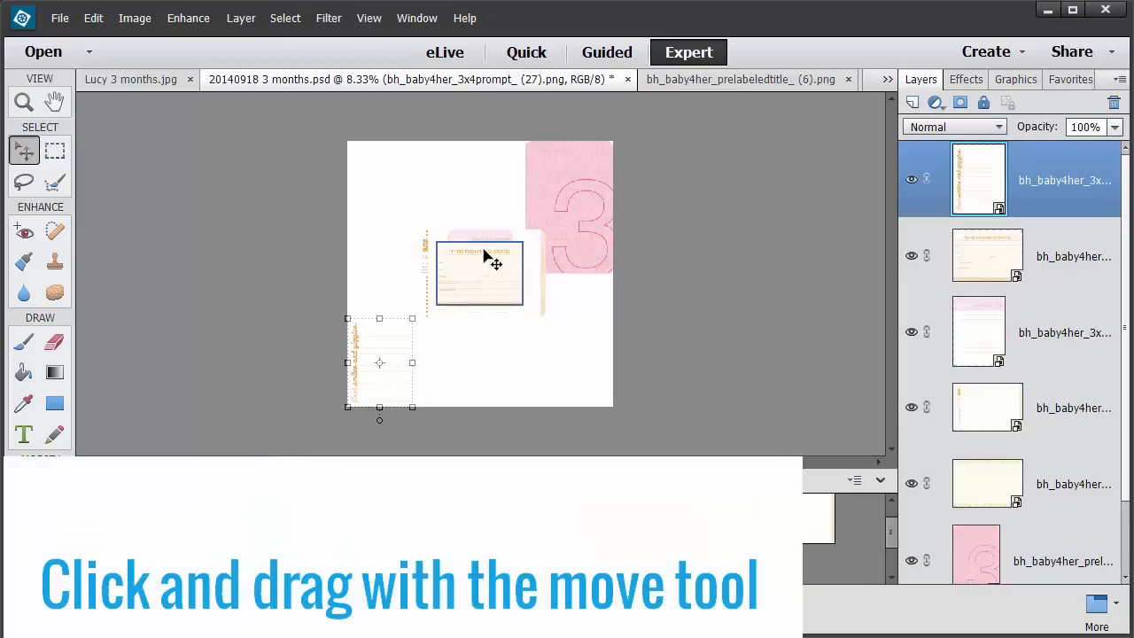
{"action": "left_click_drag", "start_coordinate": [478, 272], "coordinate": [501, 370]}
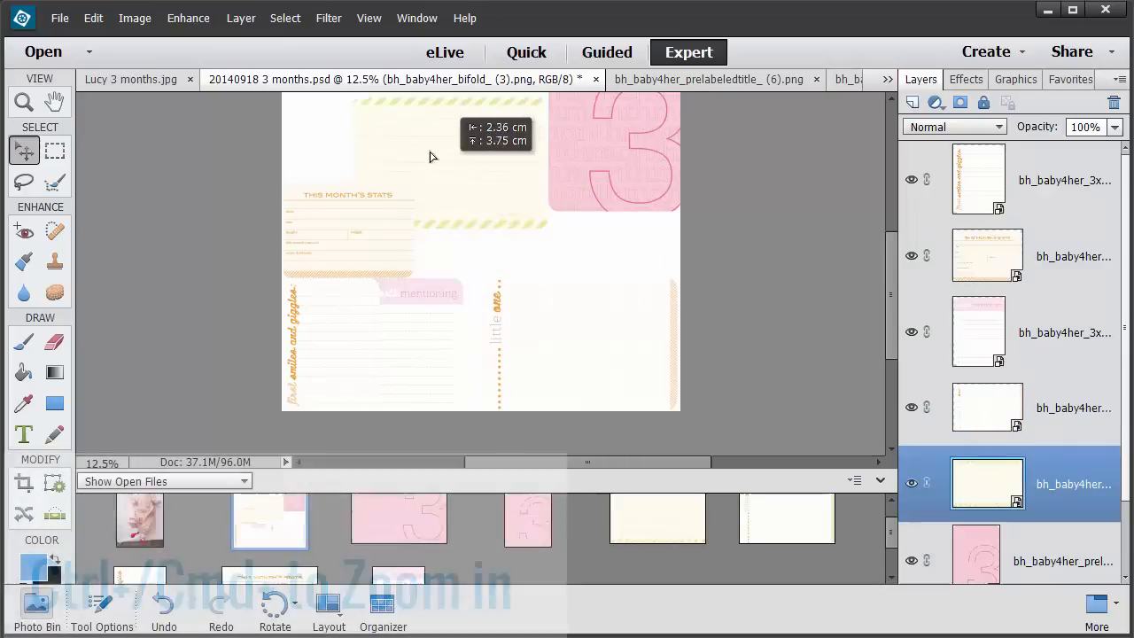
Select the mentioning prompt card layer and drag it into its row
{"action": "left_click", "coordinate": [986, 330]}
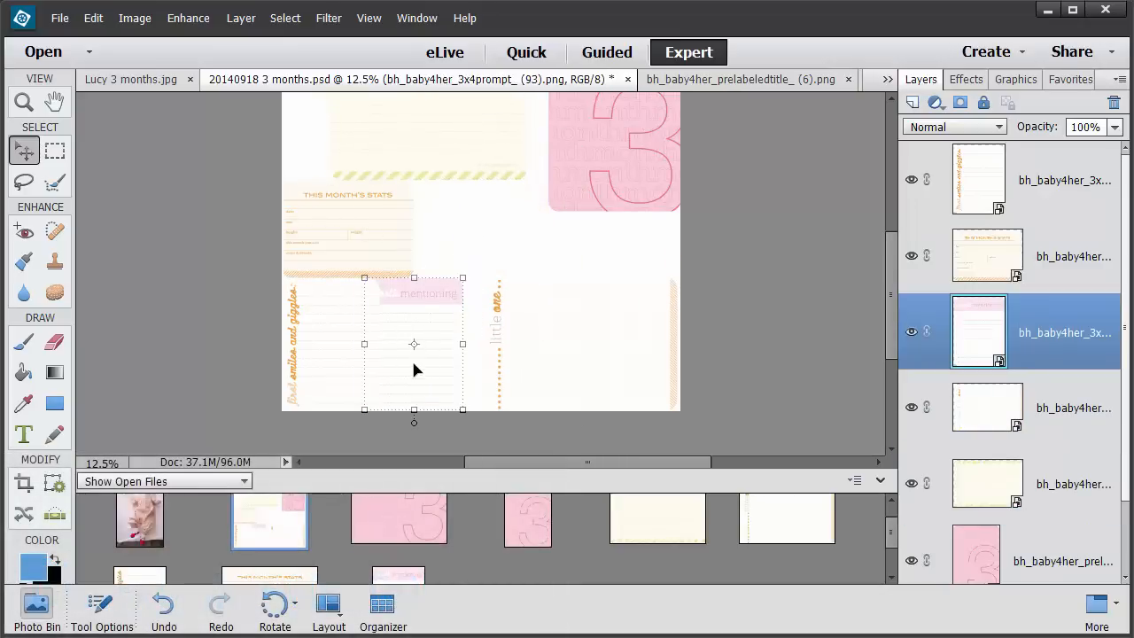
{"action": "left_click_drag", "start_coordinate": [414, 344], "coordinate": [478, 333]}
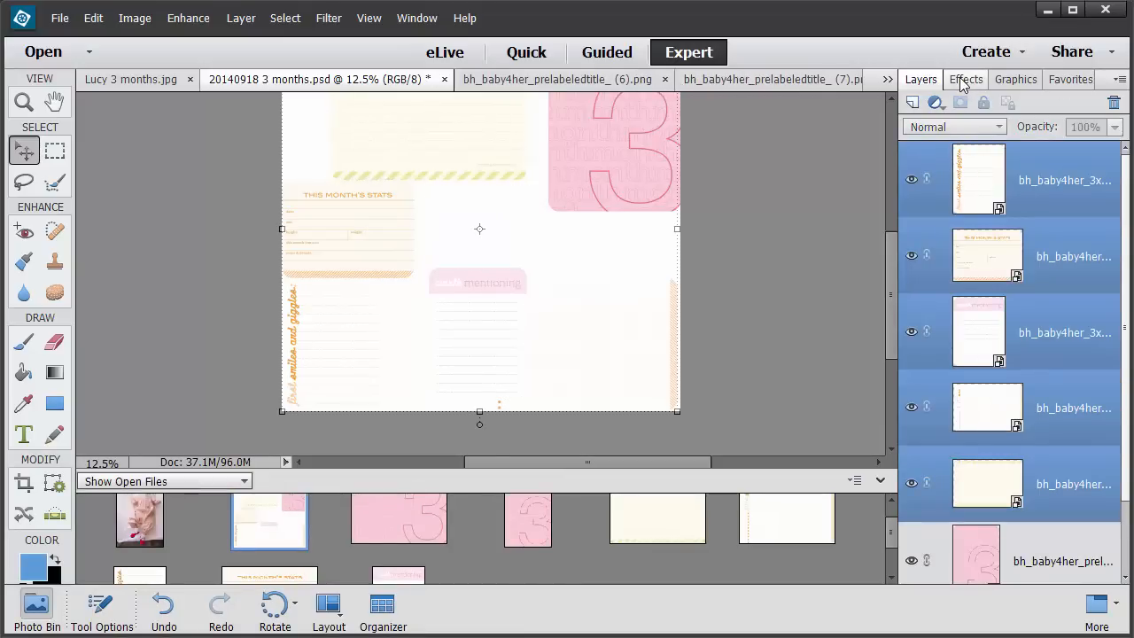
Apply the onelittlebird Paper Shadow style to the journaling cards
{"action": "left_click", "coordinate": [965, 79]}
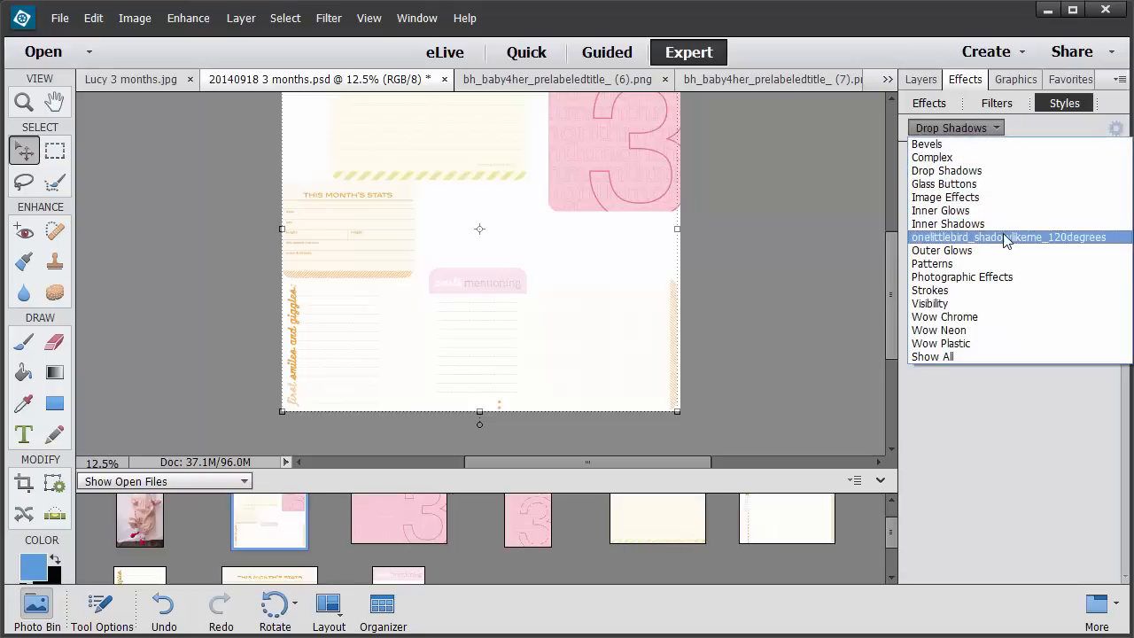
{"action": "left_click", "coordinate": [1008, 237]}
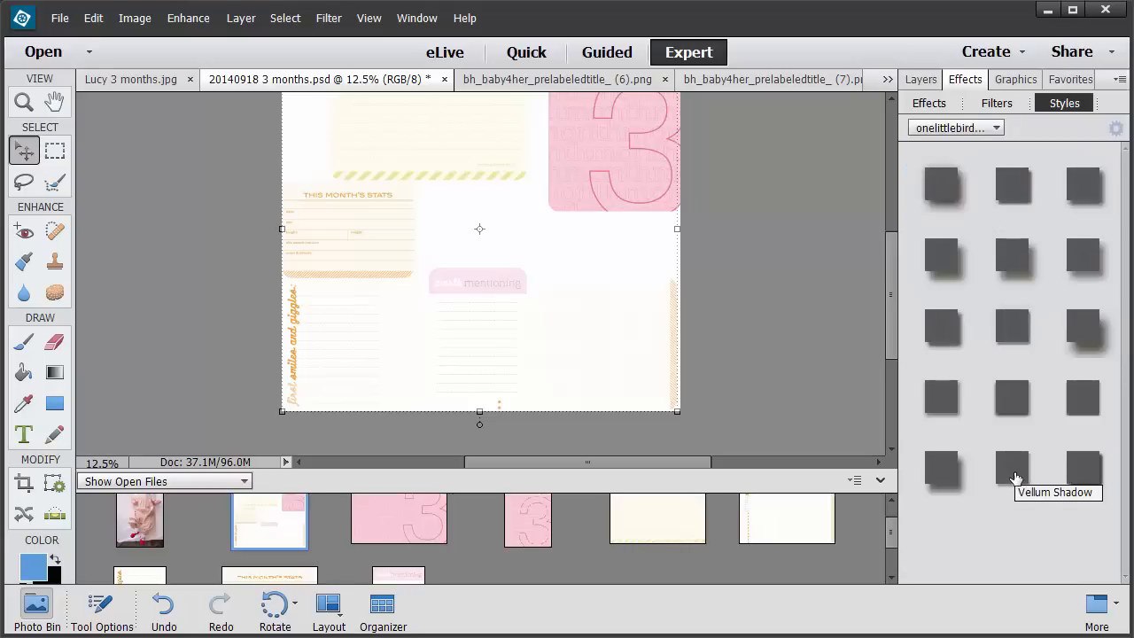
{"action": "mouse_move", "coordinate": [942, 398]}
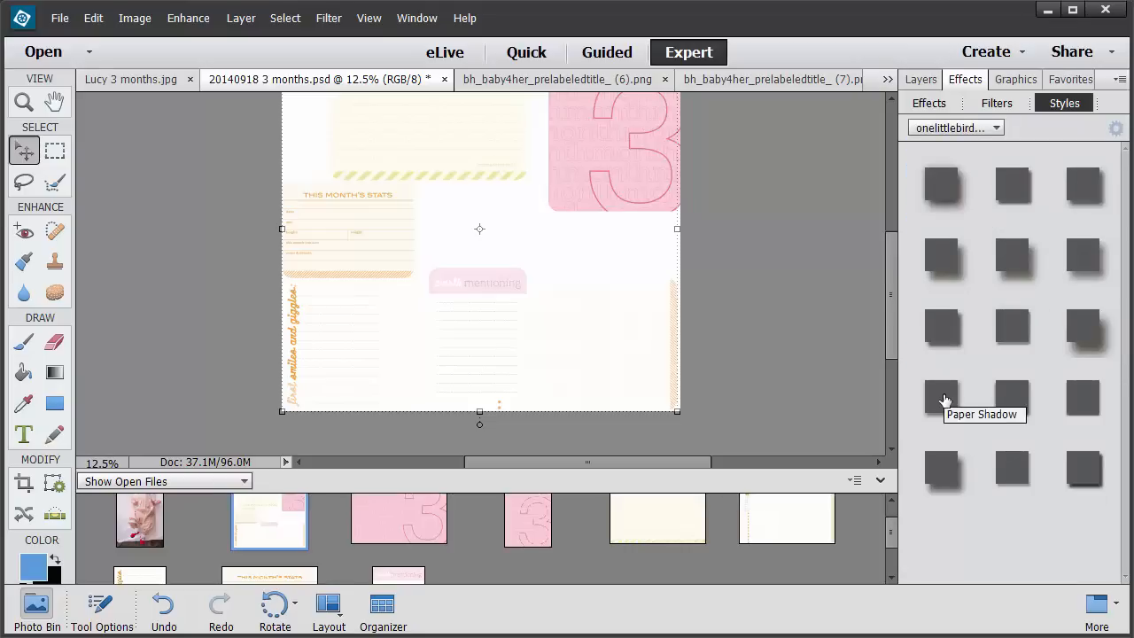
{"action": "left_click", "coordinate": [941, 396]}
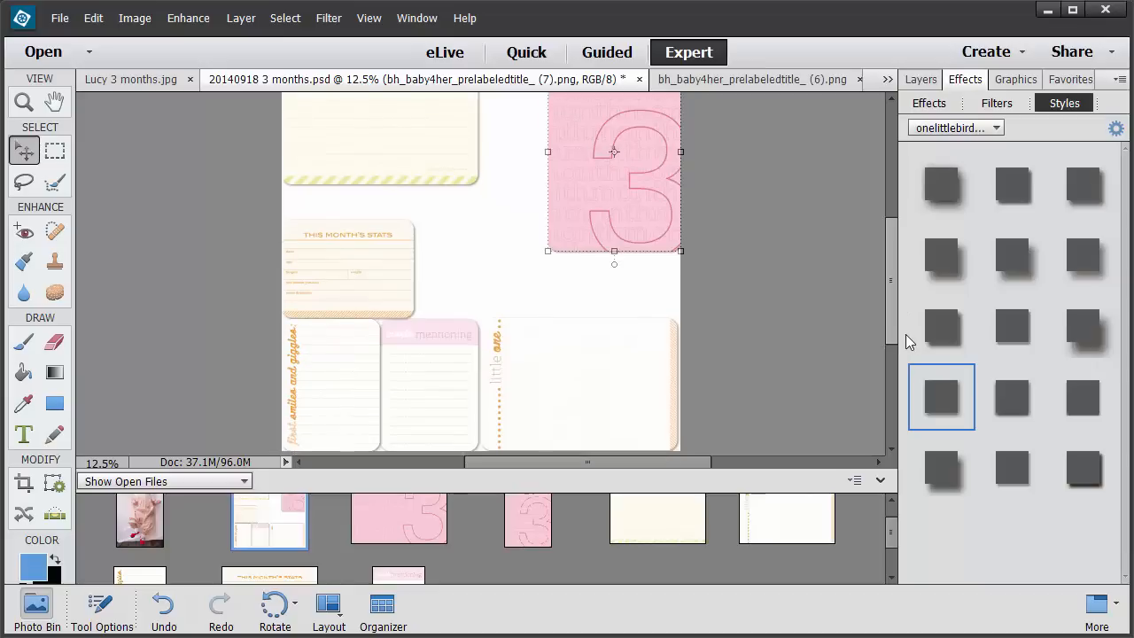
Scroll the layers to hide several cards, then return to the Effects styles
{"action": "scroll", "scroll_direction": "down", "scroll_amount": 3}
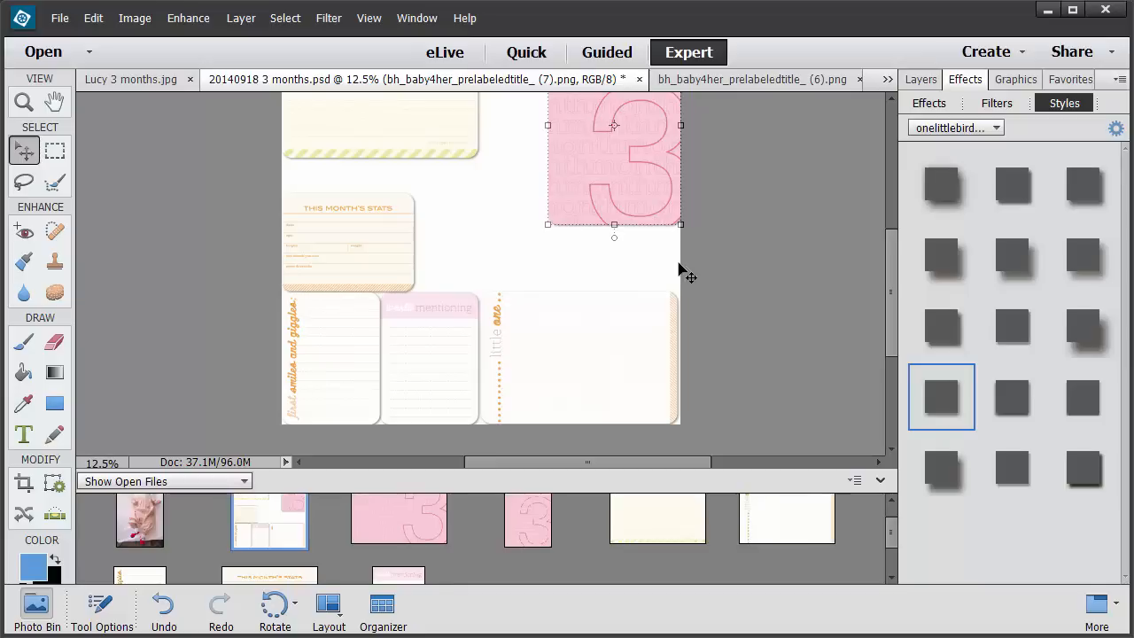
{"action": "mouse_move", "coordinate": [516, 219]}
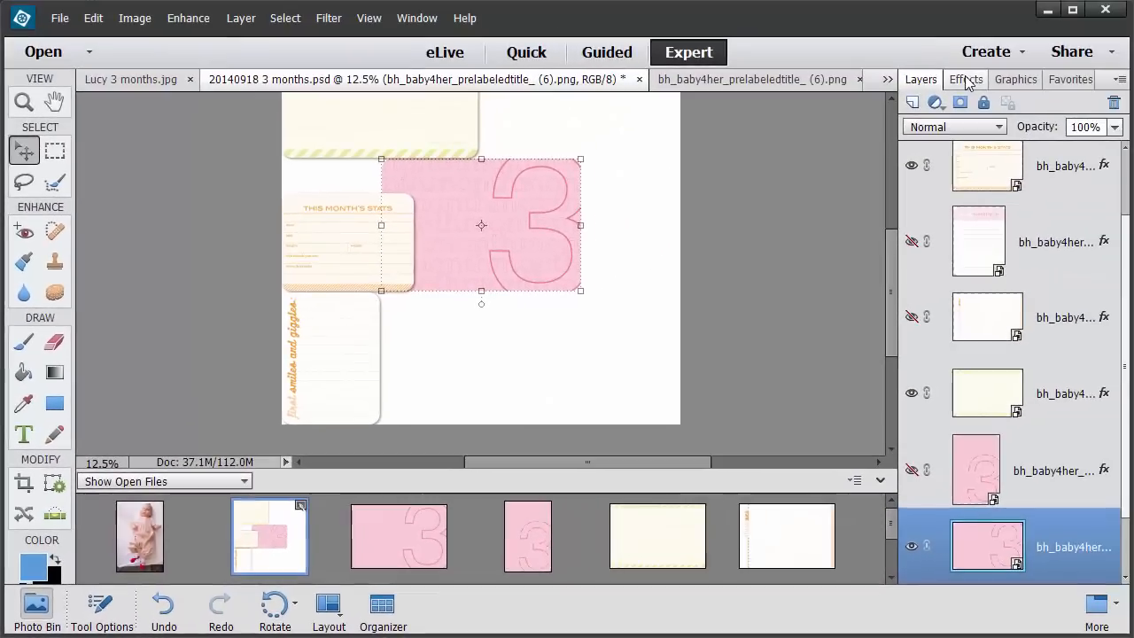
{"action": "left_click", "coordinate": [965, 79]}
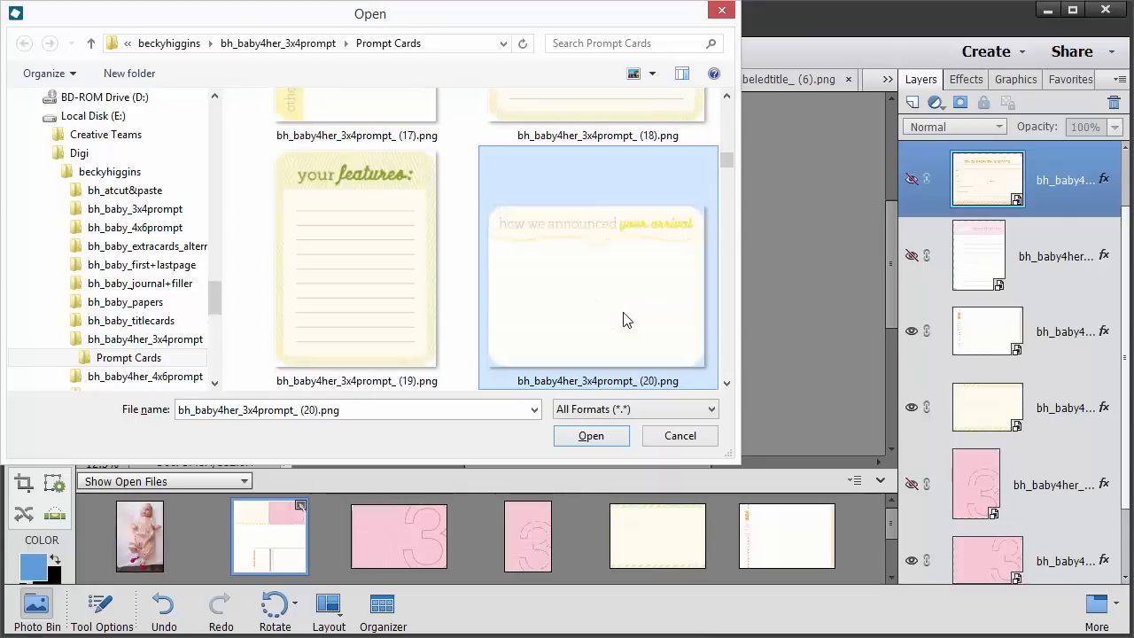
Scroll through the Prompt Cards folder and open the chosen prompt card PNGs
{"action": "scroll", "scroll_direction": "down", "scroll_amount": 3}
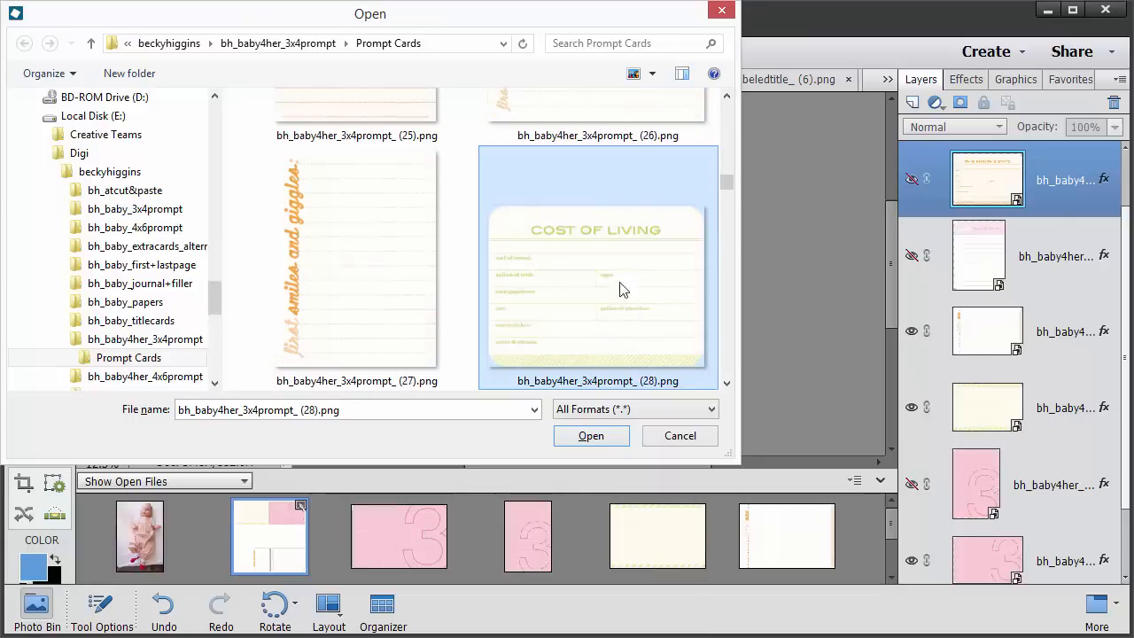
{"action": "scroll", "scroll_direction": "down", "scroll_amount": 3}
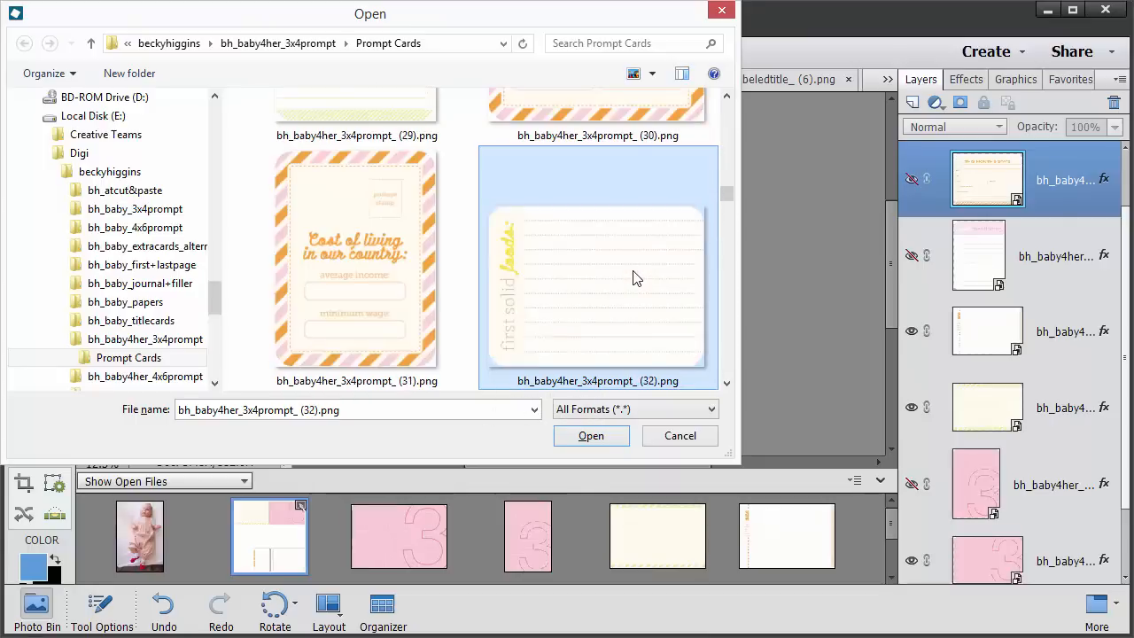
{"action": "scroll", "scroll_direction": "down", "scroll_amount": 3}
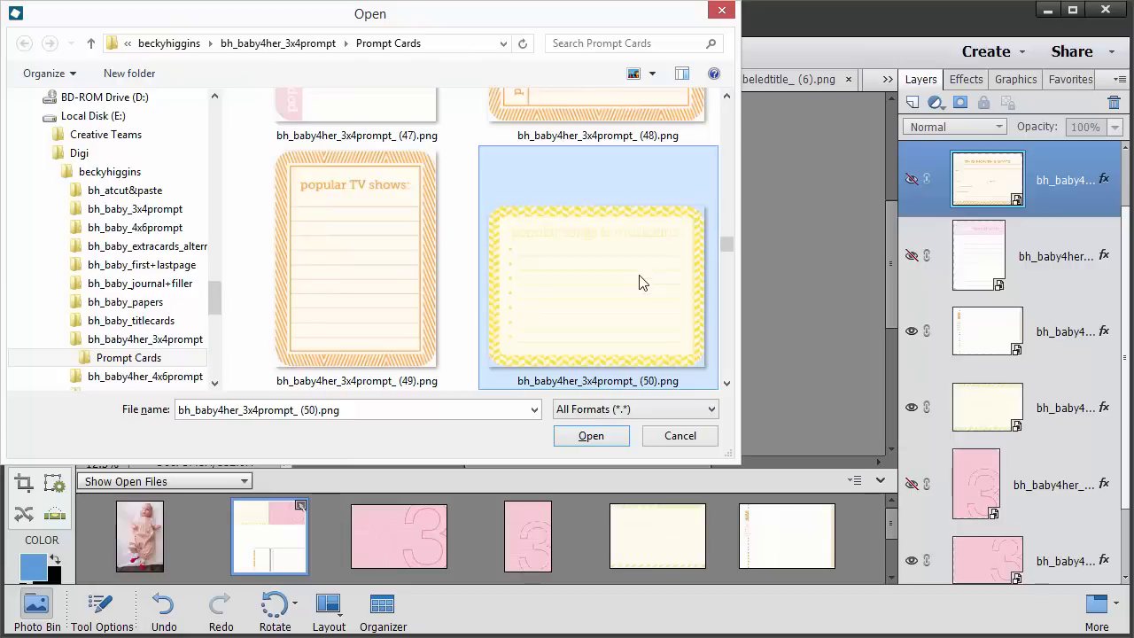
{"action": "scroll", "scroll_direction": "down", "scroll_amount": 3}
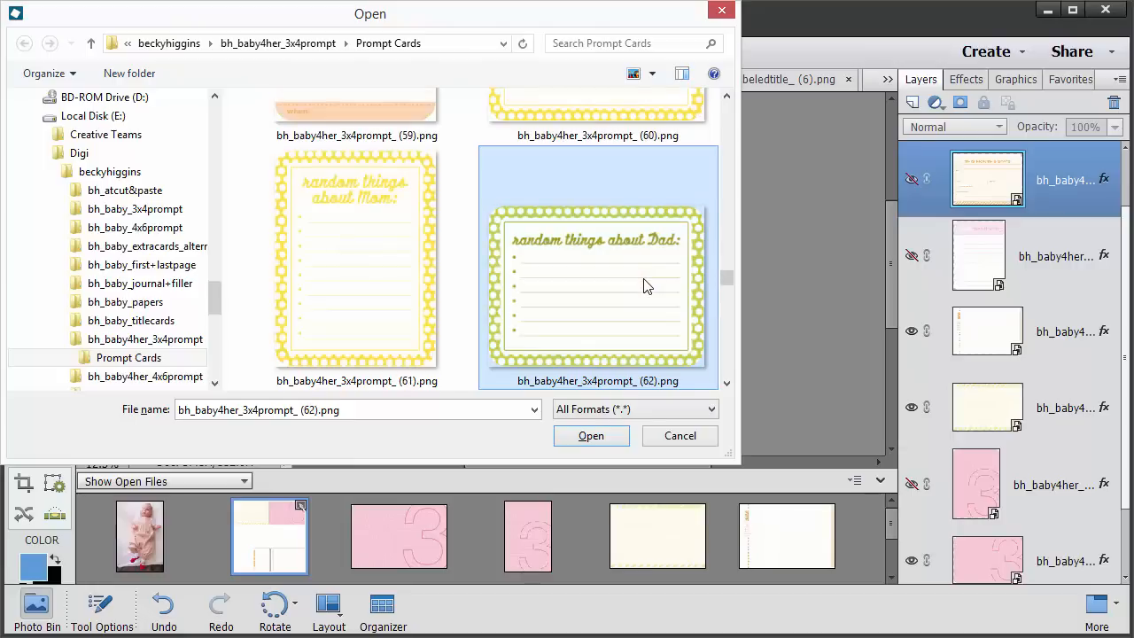
{"action": "left_click", "coordinate": [591, 435]}
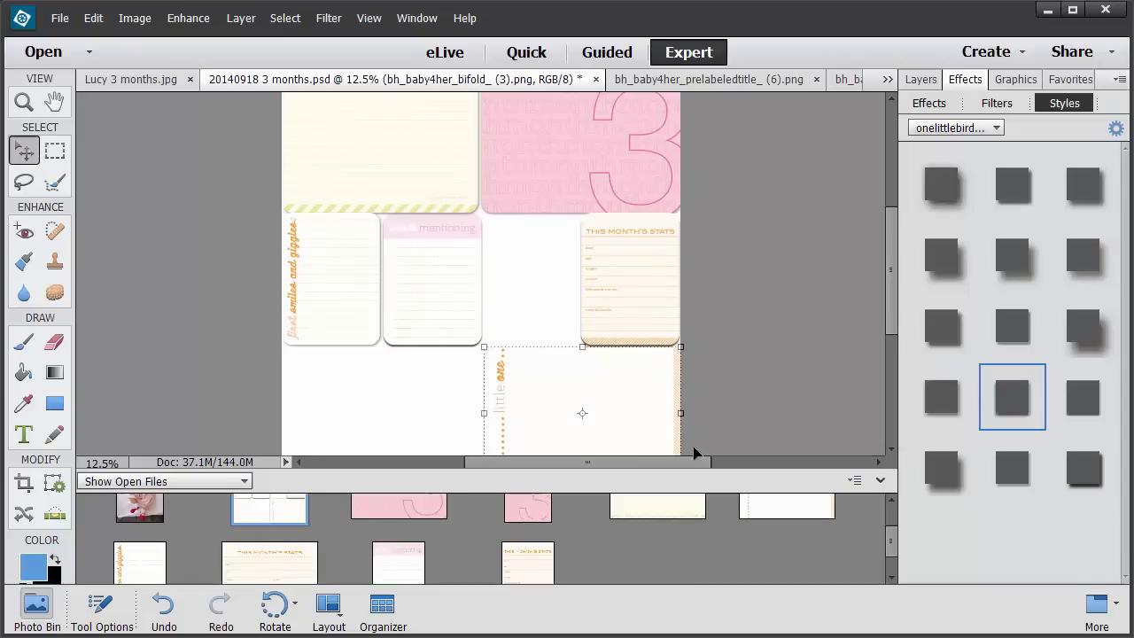
{"action": "mouse_move", "coordinate": [910, 323]}
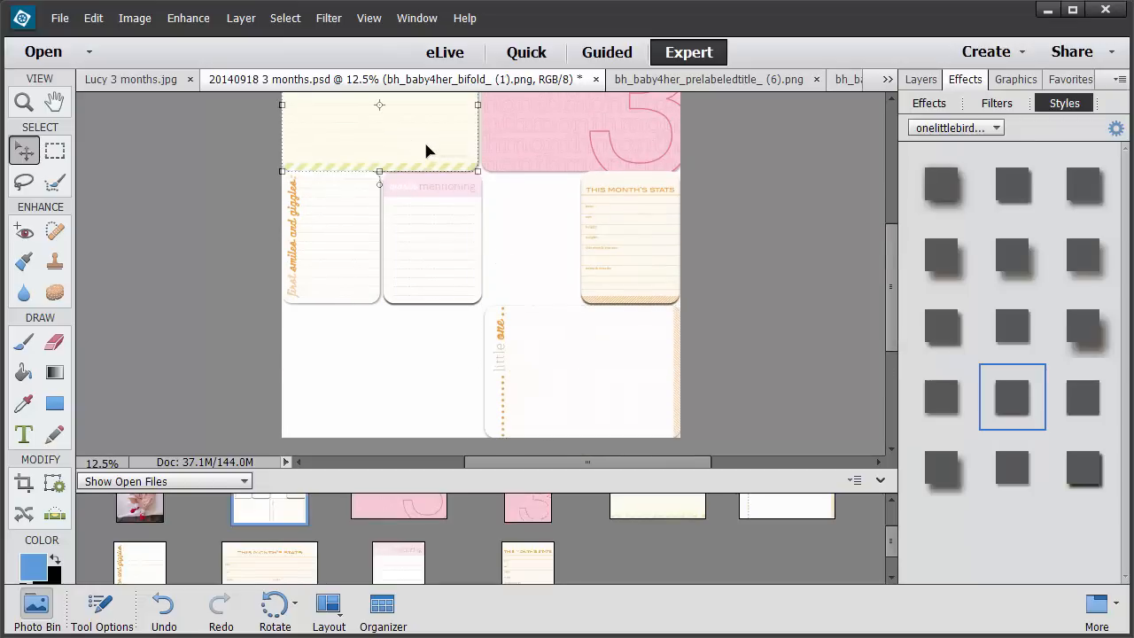
{"action": "mouse_move", "coordinate": [558, 211]}
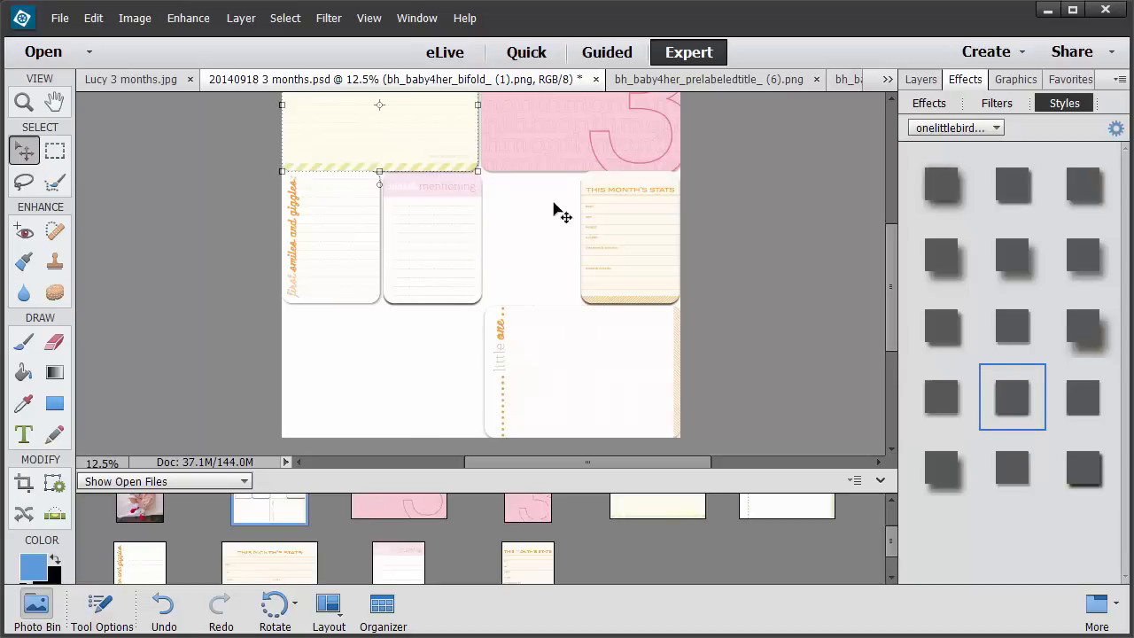
{"action": "mouse_move", "coordinate": [418, 145]}
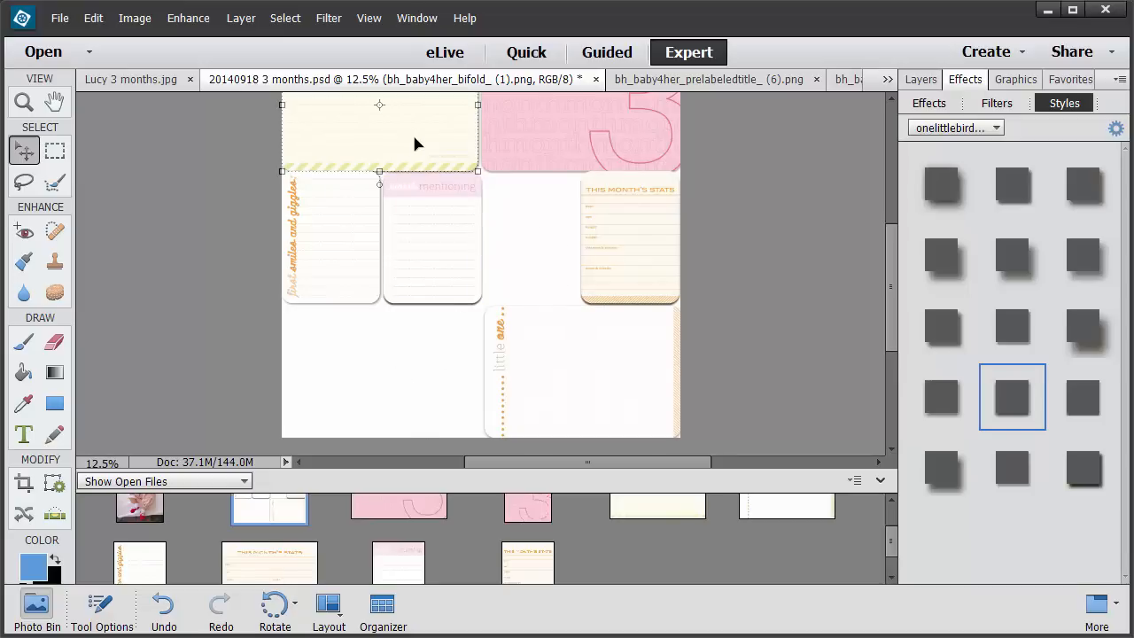
{"action": "mouse_move", "coordinate": [436, 143]}
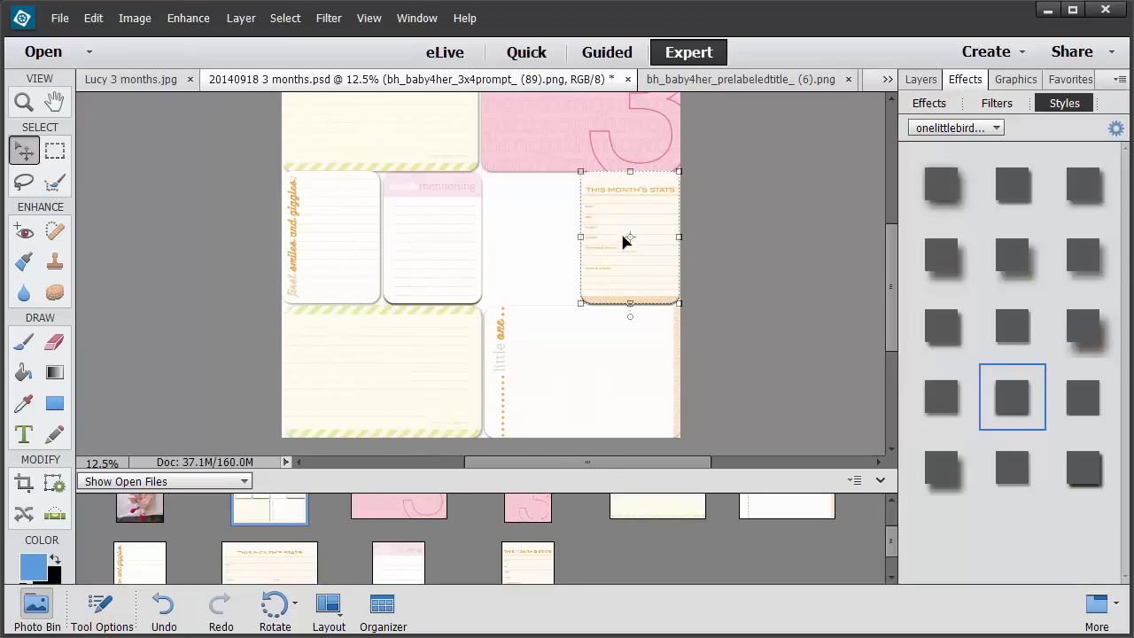
Duplicate the worth mentioning card and place the copy beside the first in the middle row
{"action": "left_click_drag", "start_coordinate": [629, 244], "coordinate": [532, 243]}
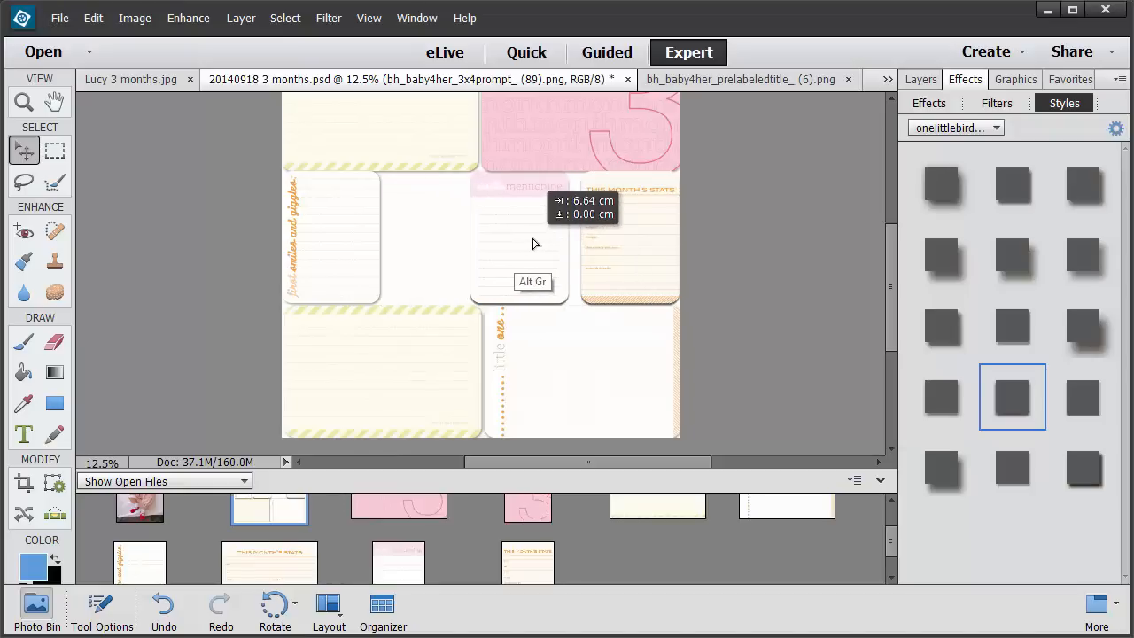
{"action": "left_click_drag", "start_coordinate": [534, 243], "coordinate": [461, 272]}
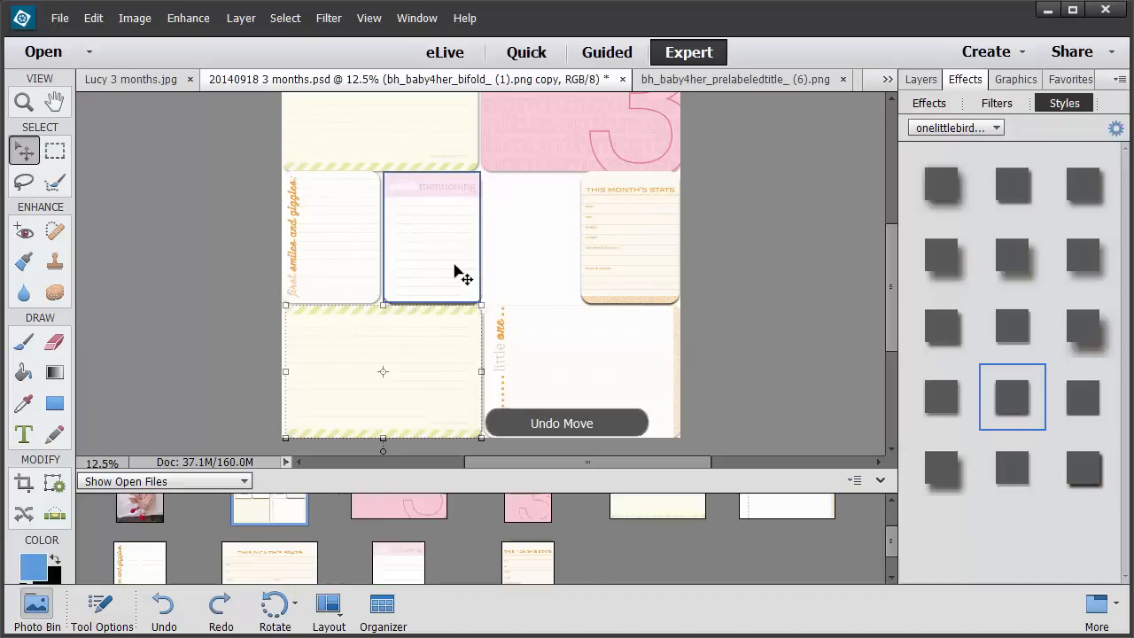
{"action": "left_click_drag", "start_coordinate": [431, 237], "coordinate": [531, 237]}
{"action": "type", "text": "Californian FB R"}
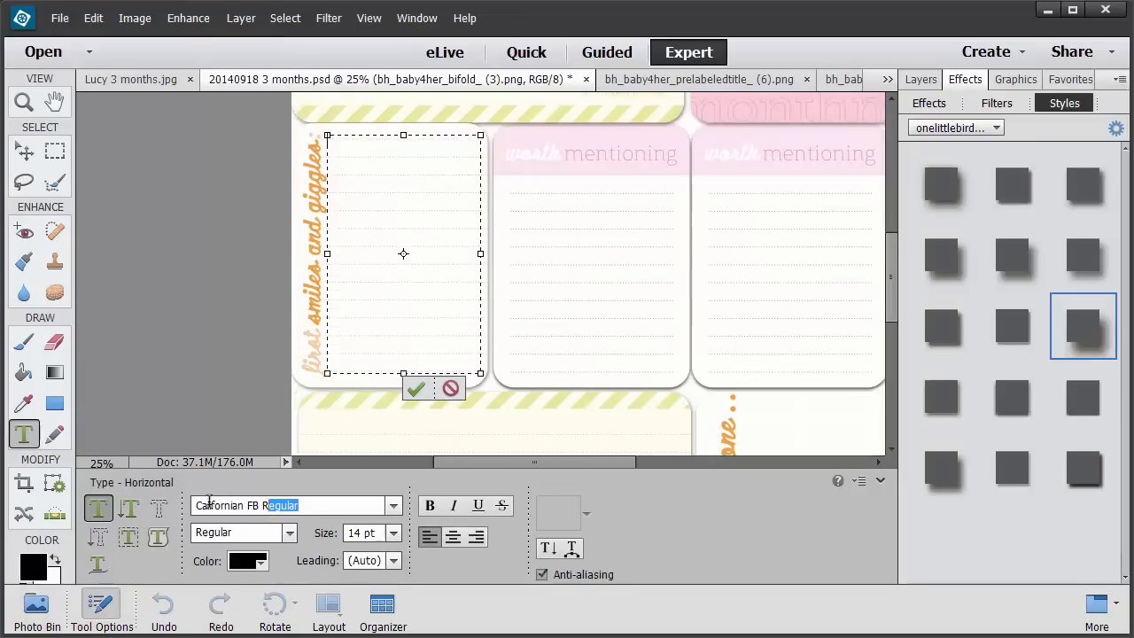
In Melissa's Hand Regular, type journaling 'Lucy this month you have really started to...'
{"action": "type", "text": "melissa"}
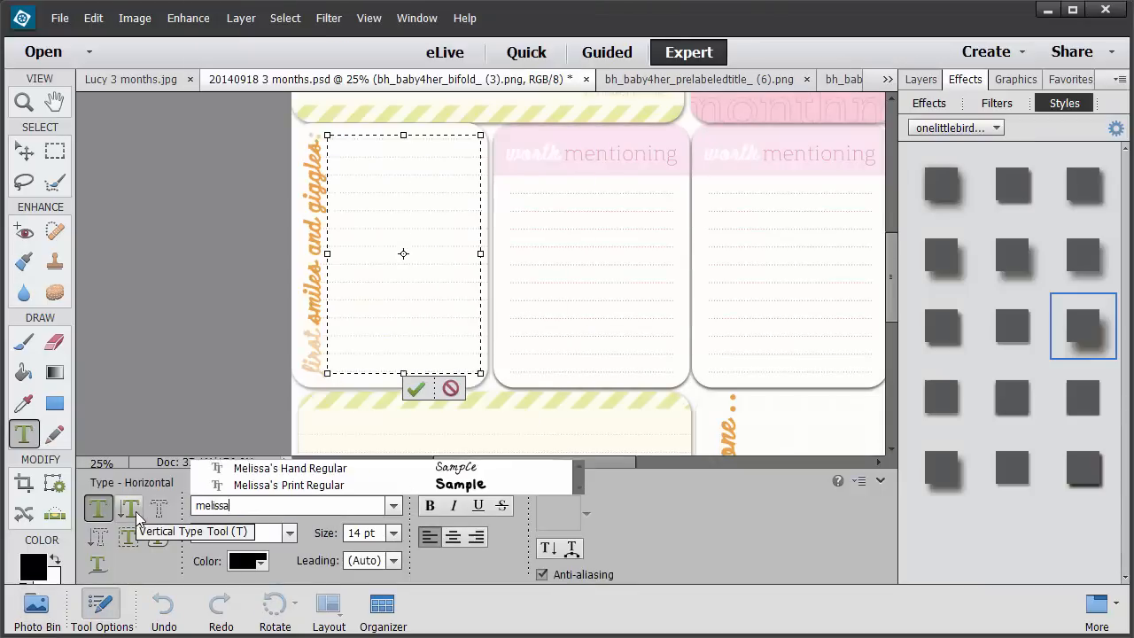
{"action": "left_click", "coordinate": [289, 468]}
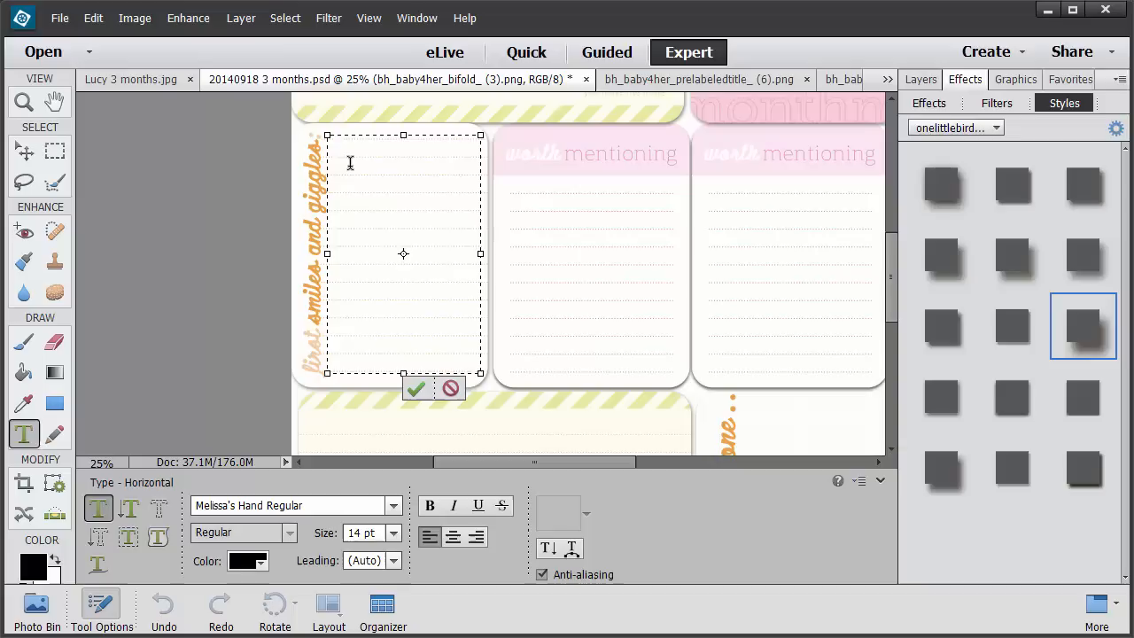
{"action": "type", "text": "Lucy this month you have really"}
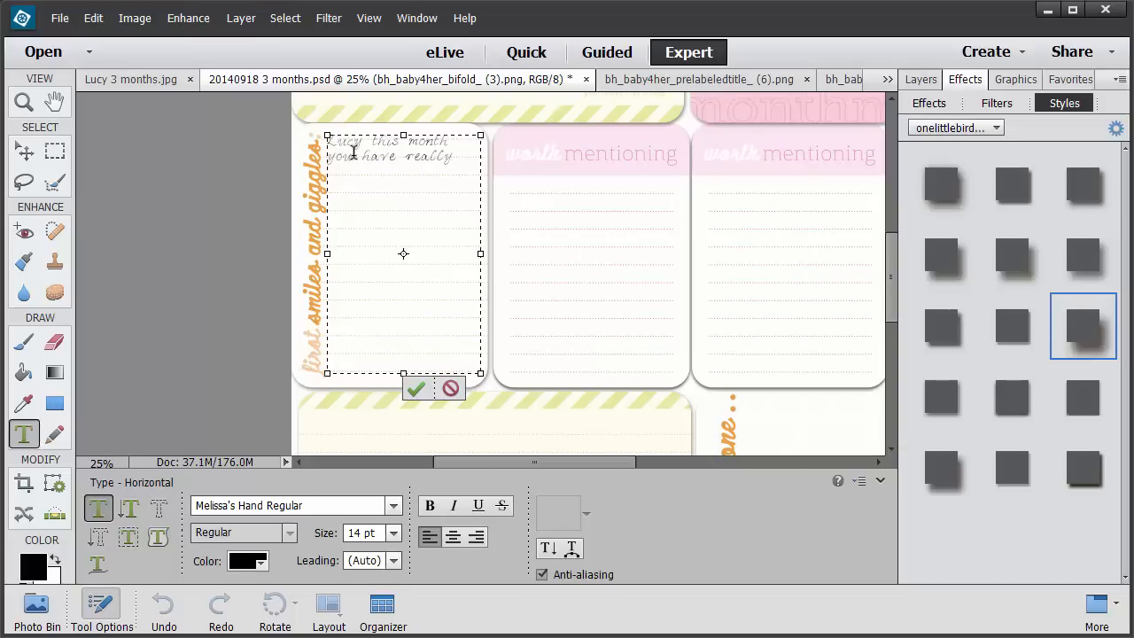
{"action": "type", "text": "started to"}
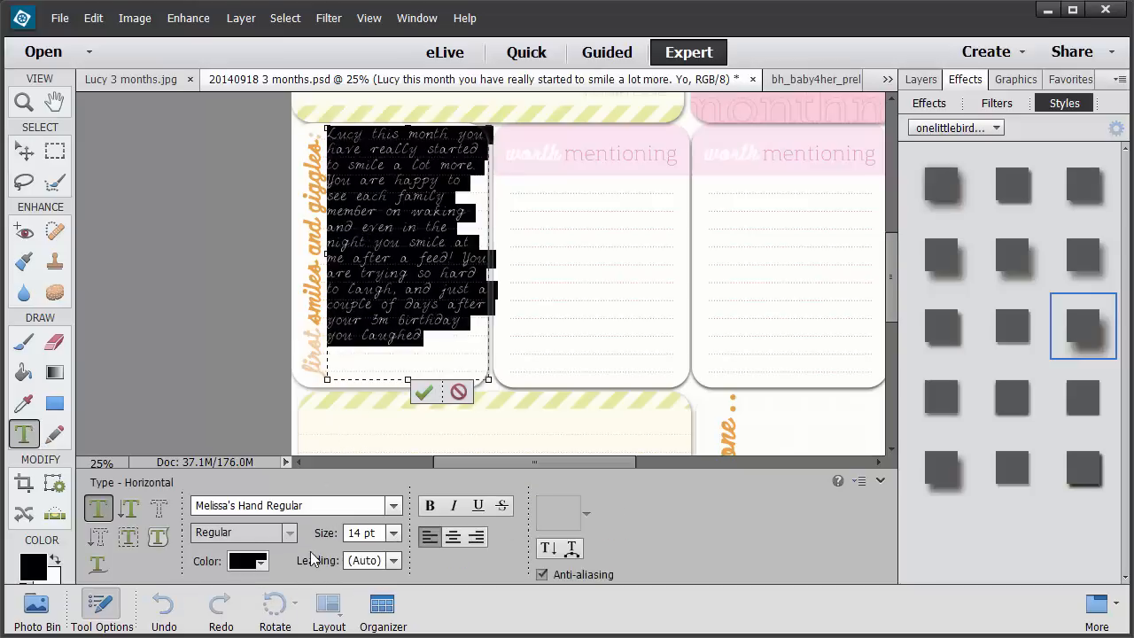
{"action": "mouse_move", "coordinate": [316, 560]}
{"action": "type", "text": "20"}
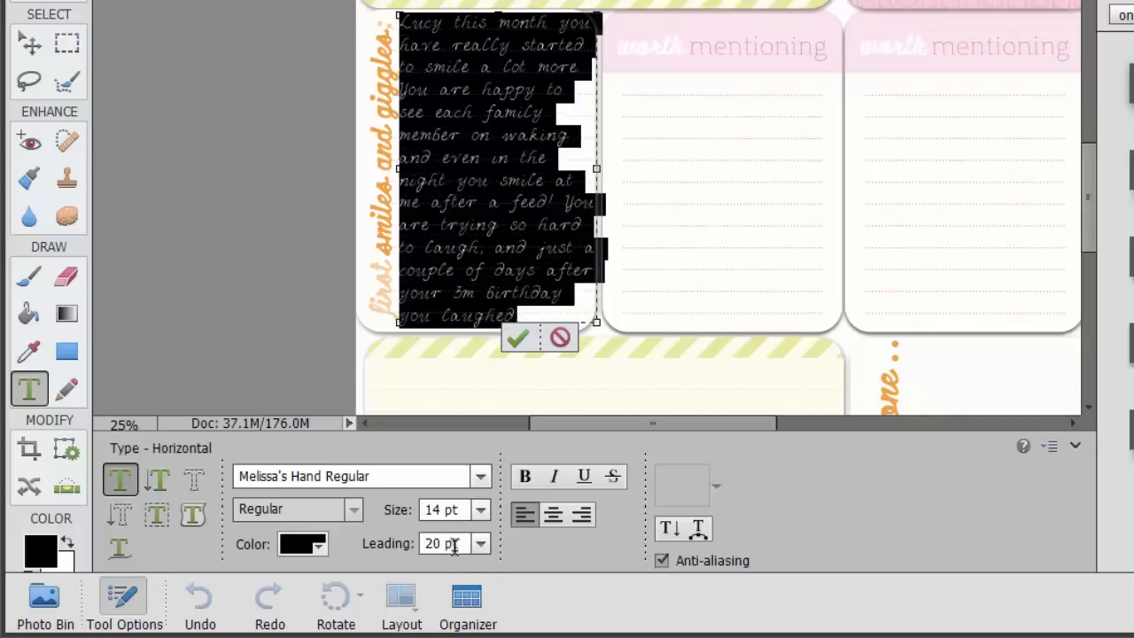
Tighten the journaling leading to 19.5 pt and commit the text
{"action": "triple_click", "coordinate": [441, 543]}
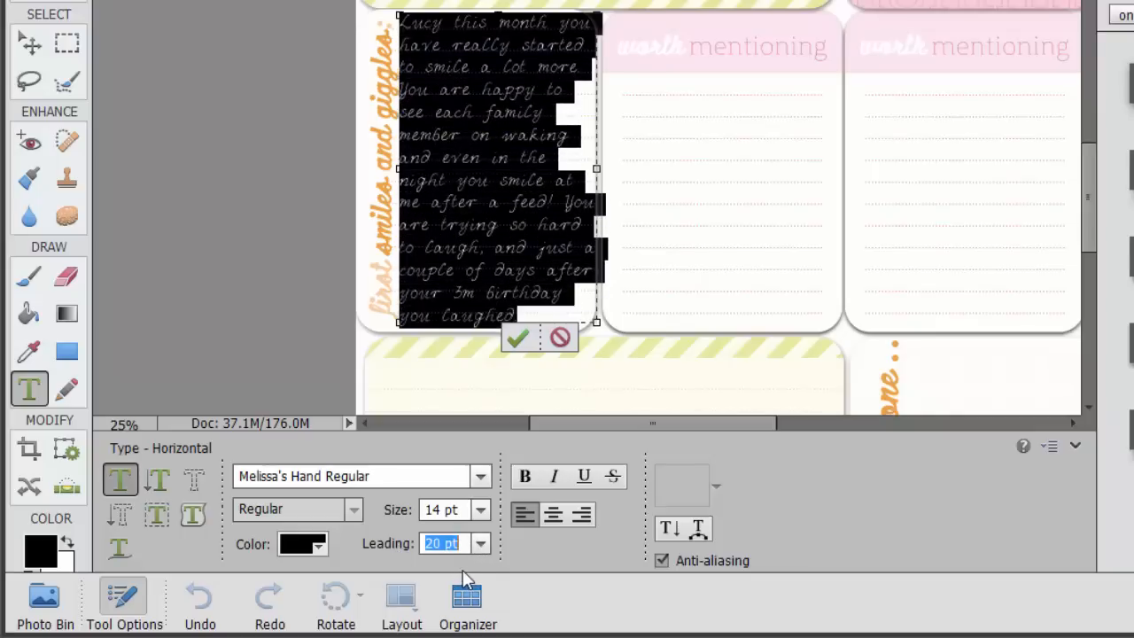
{"action": "left_click", "coordinate": [479, 550]}
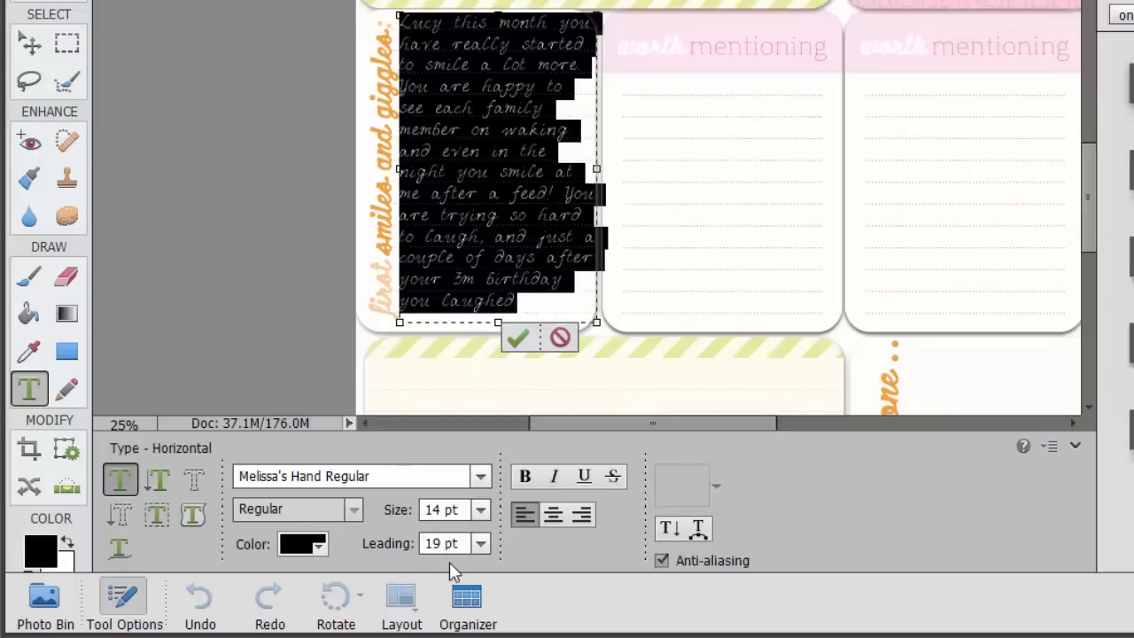
{"action": "type", "text": "19.5"}
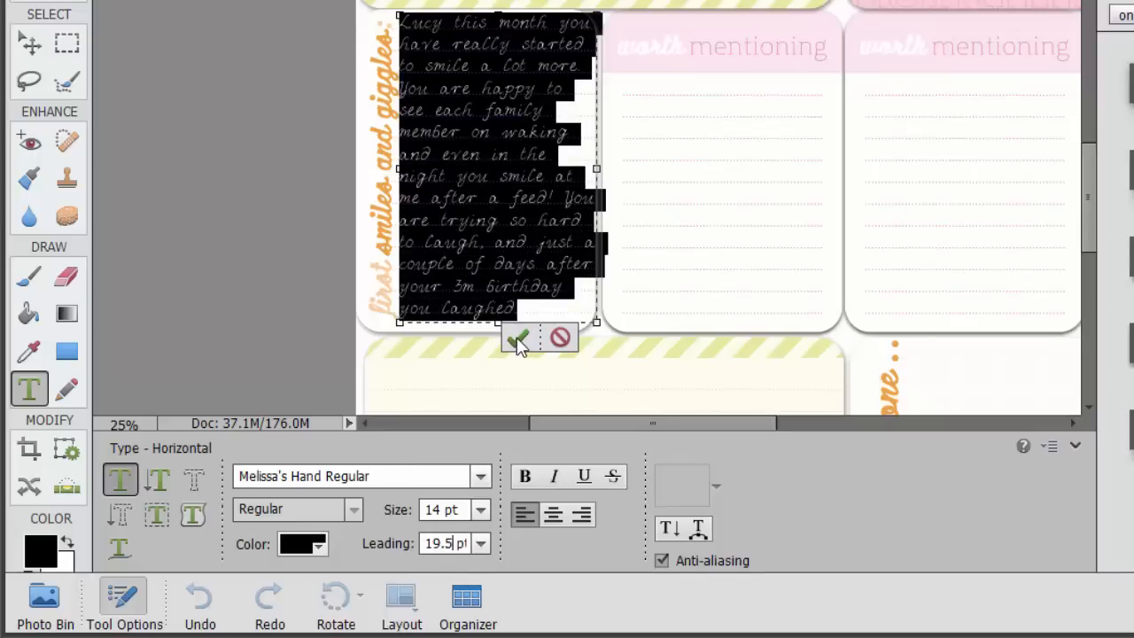
{"action": "left_click", "coordinate": [518, 338]}
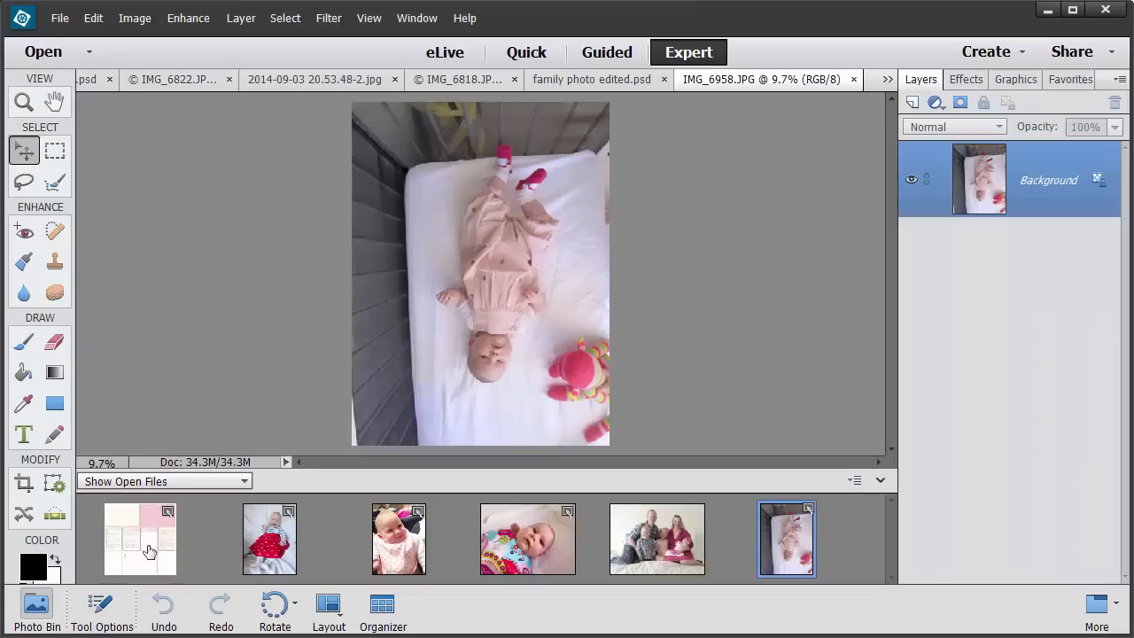
Return to the scrapbook page document via its Photo Bin thumbnail
{"action": "left_click", "coordinate": [139, 539]}
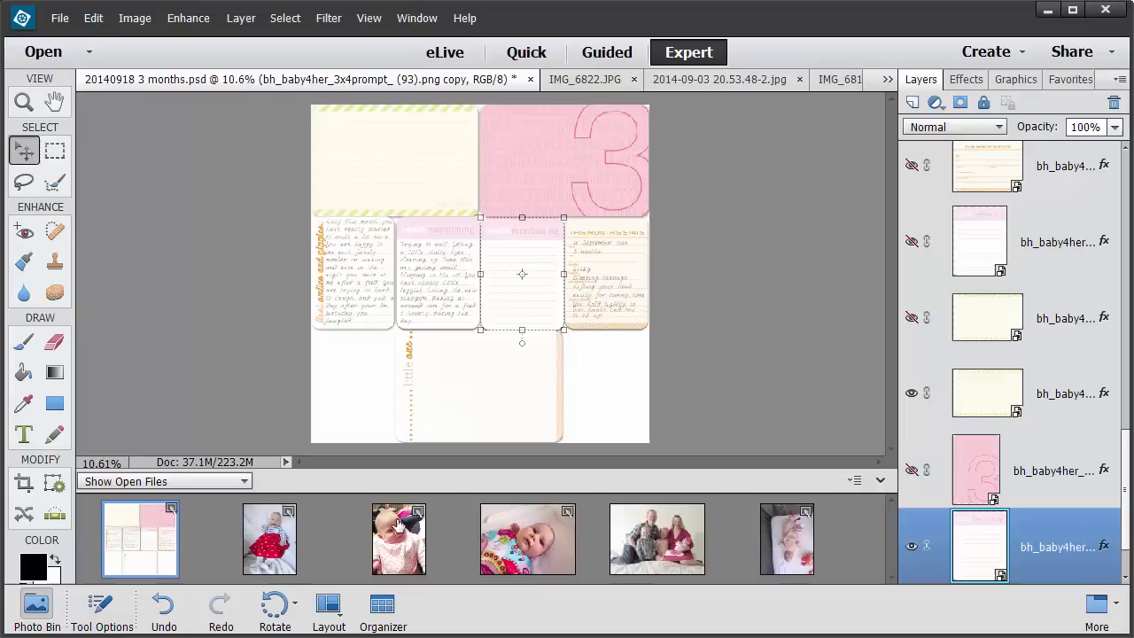
{"action": "mouse_move", "coordinate": [426, 544]}
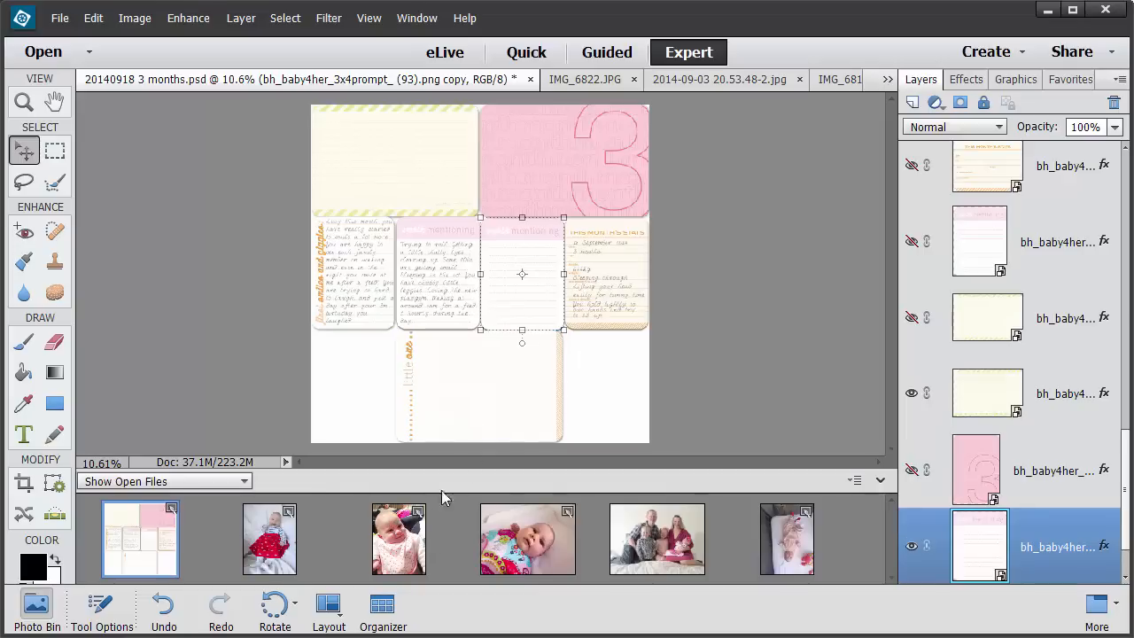
{"action": "mouse_move", "coordinate": [651, 538]}
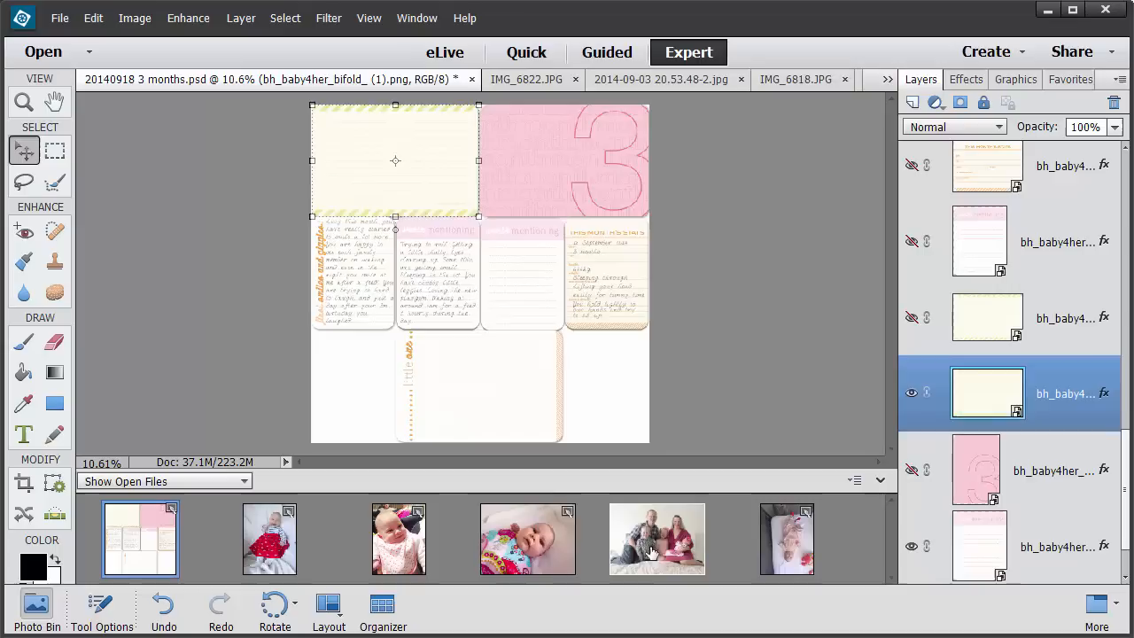
{"action": "mouse_move", "coordinate": [663, 567]}
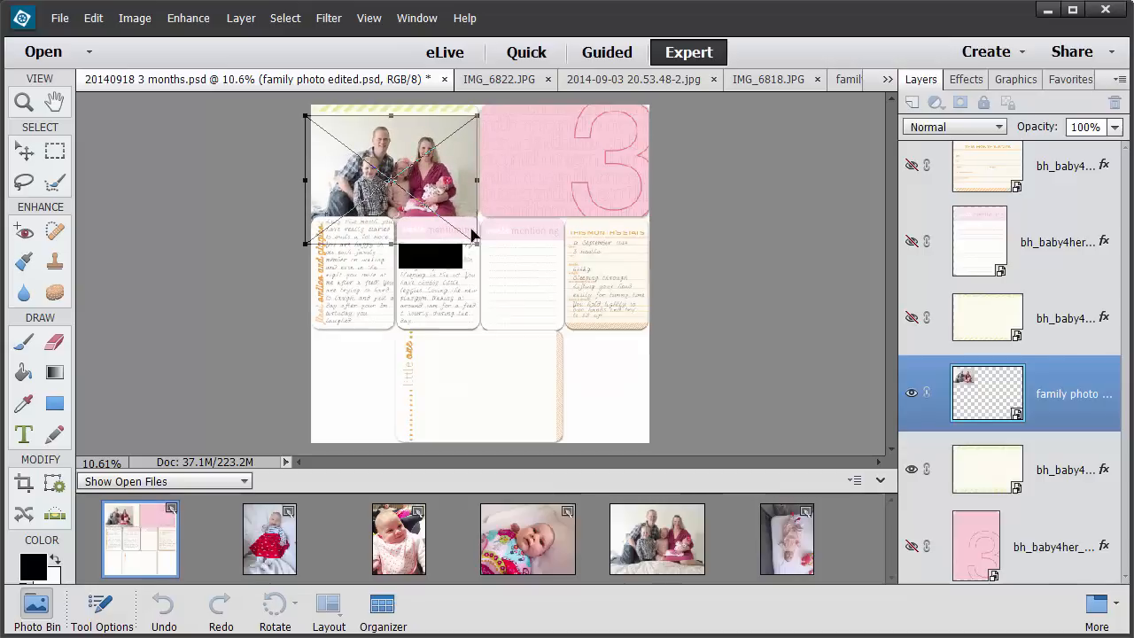
Position the family photo over the top-left cream card and commit the placement
{"action": "left_click_drag", "start_coordinate": [390, 177], "coordinate": [403, 173]}
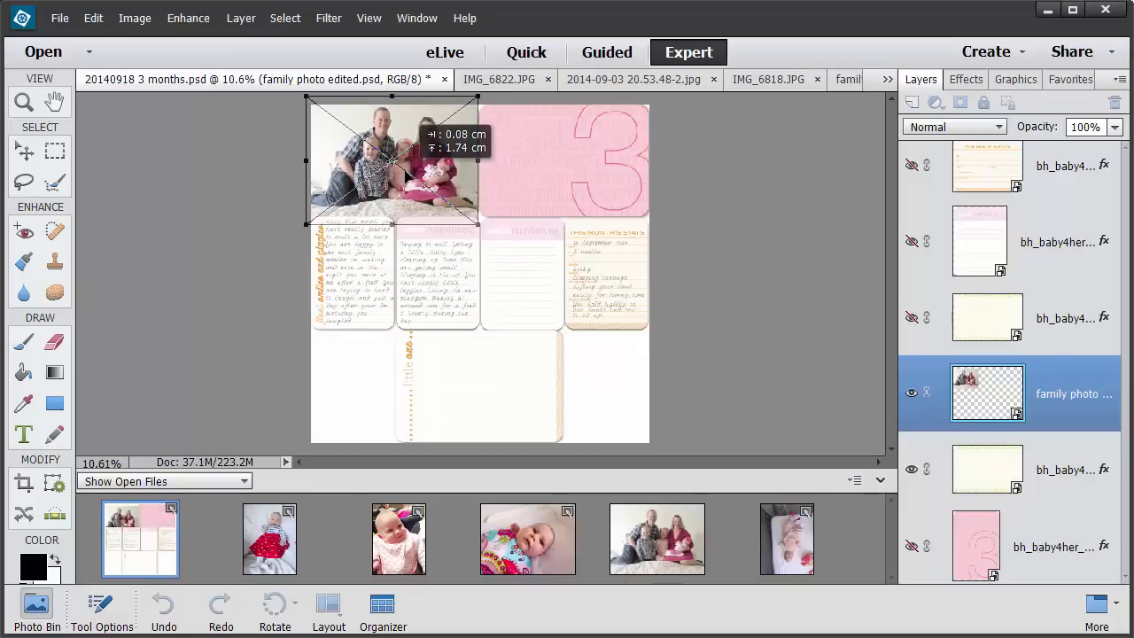
{"action": "key", "text": "Enter"}
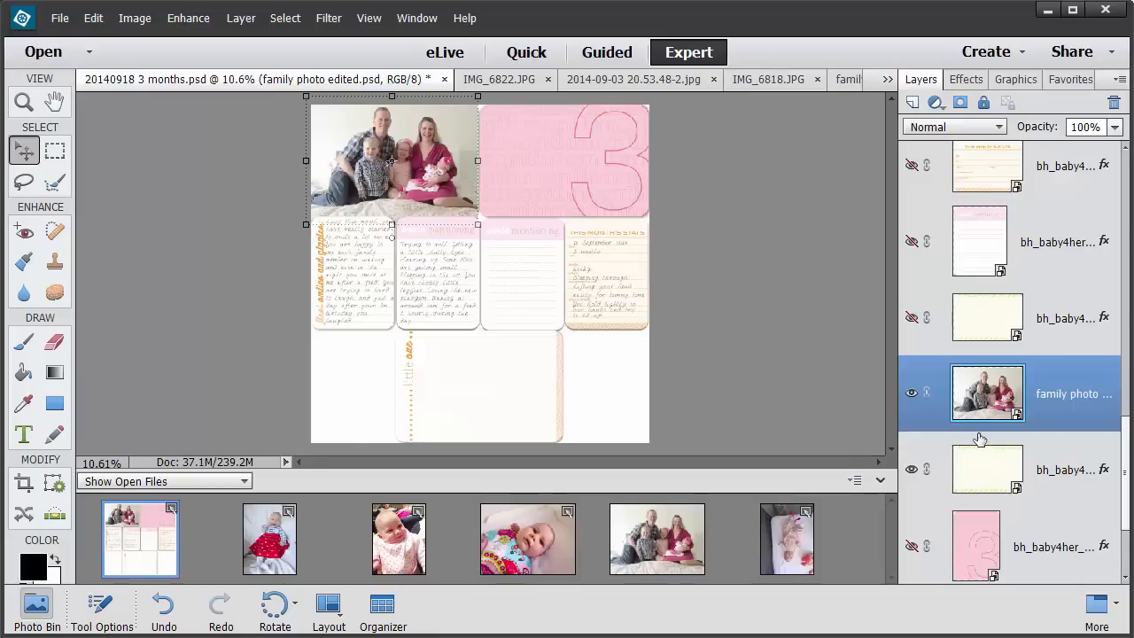
{"action": "mouse_move", "coordinate": [979, 446]}
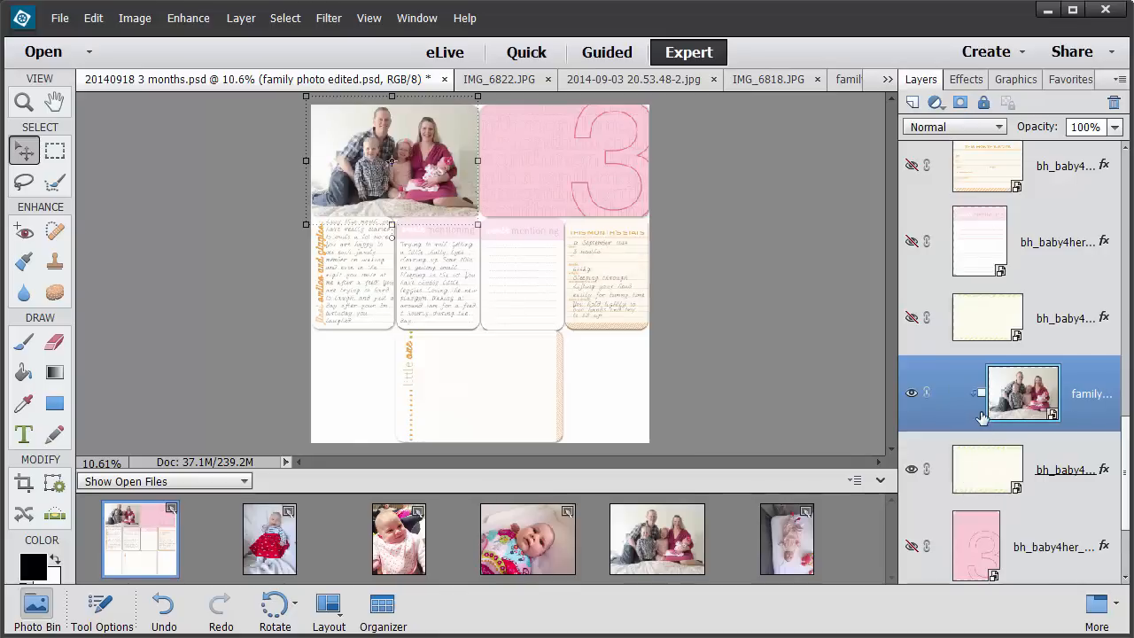
{"action": "mouse_move", "coordinate": [1001, 483]}
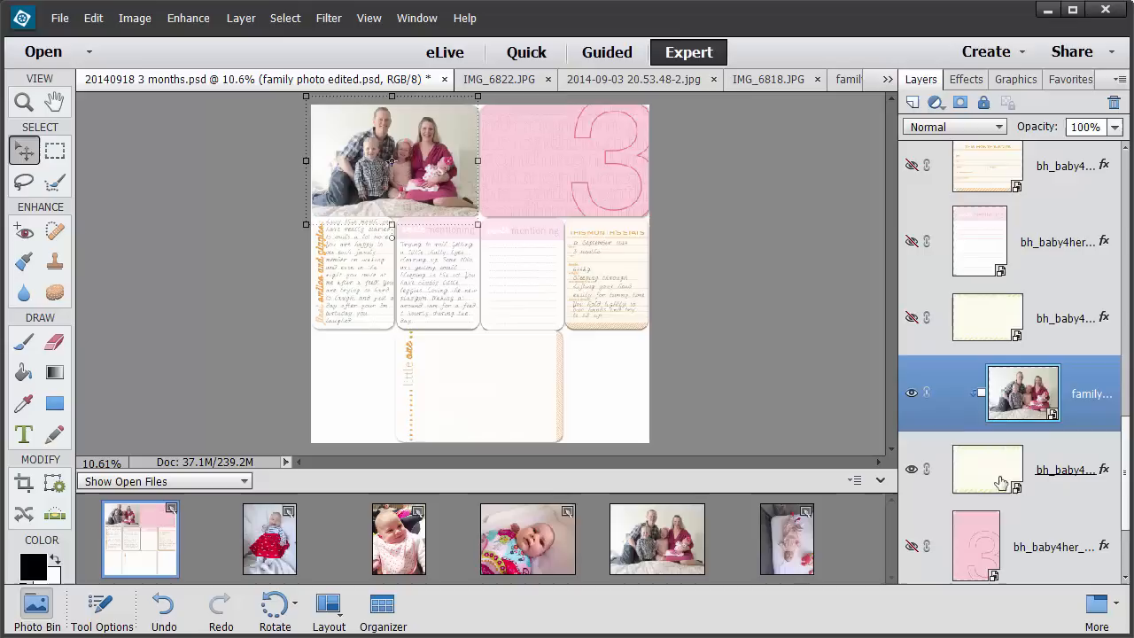
Marquee the top-left card's photo area to mask the family photo inside its green stripes
{"action": "left_click", "coordinate": [240, 18]}
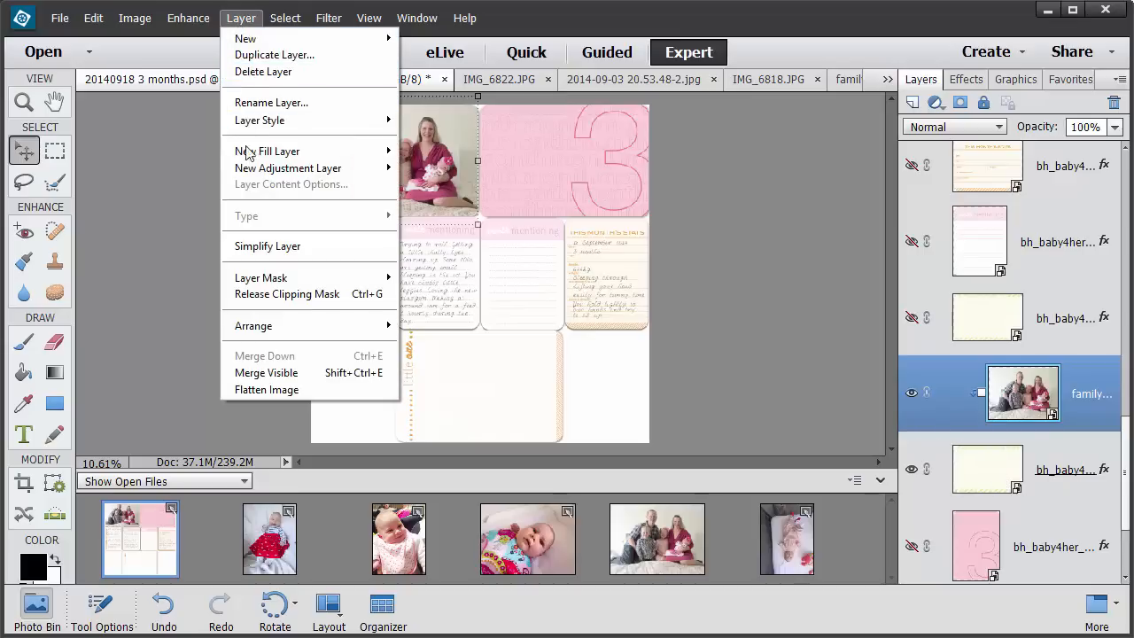
{"action": "mouse_move", "coordinate": [261, 278]}
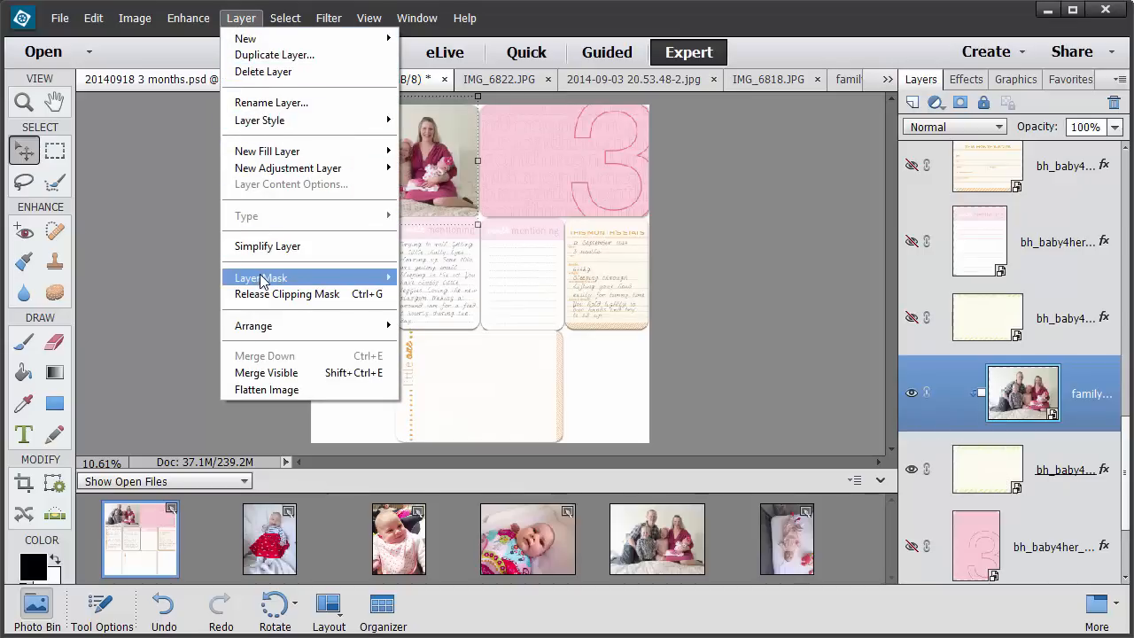
{"action": "mouse_move", "coordinate": [286, 293]}
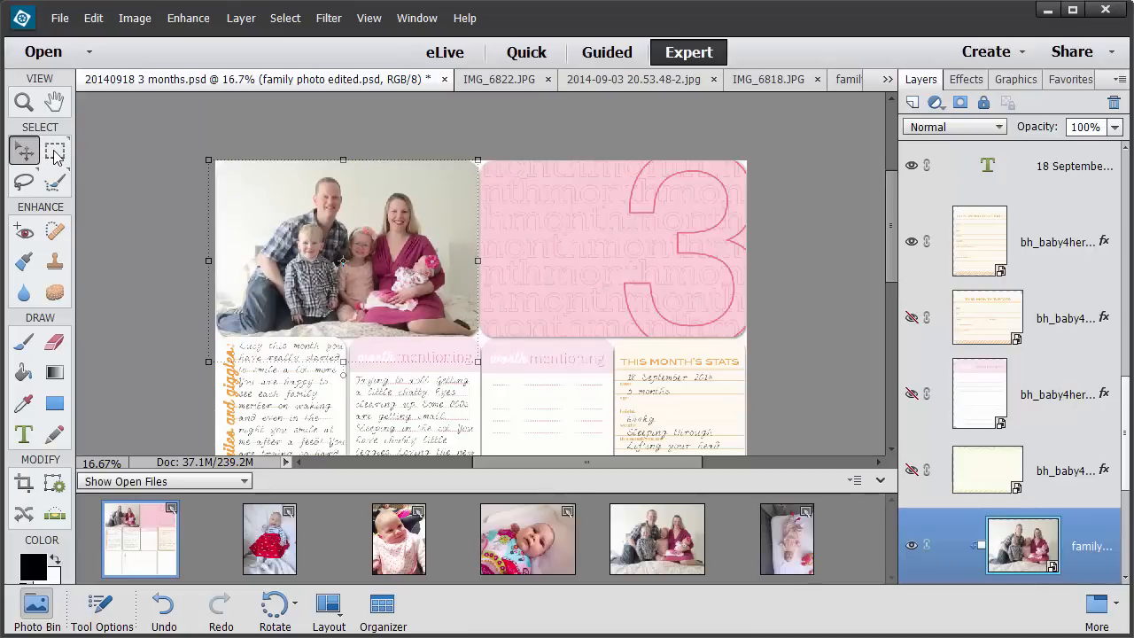
{"action": "left_click", "coordinate": [55, 150]}
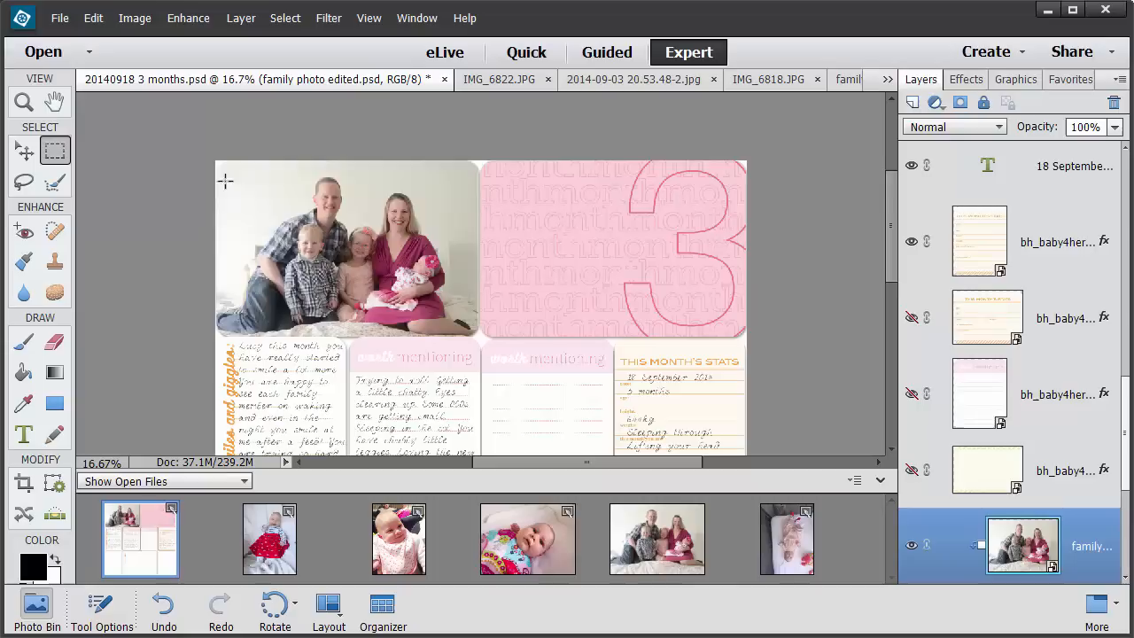
{"action": "left_click_drag", "start_coordinate": [225, 181], "coordinate": [481, 326]}
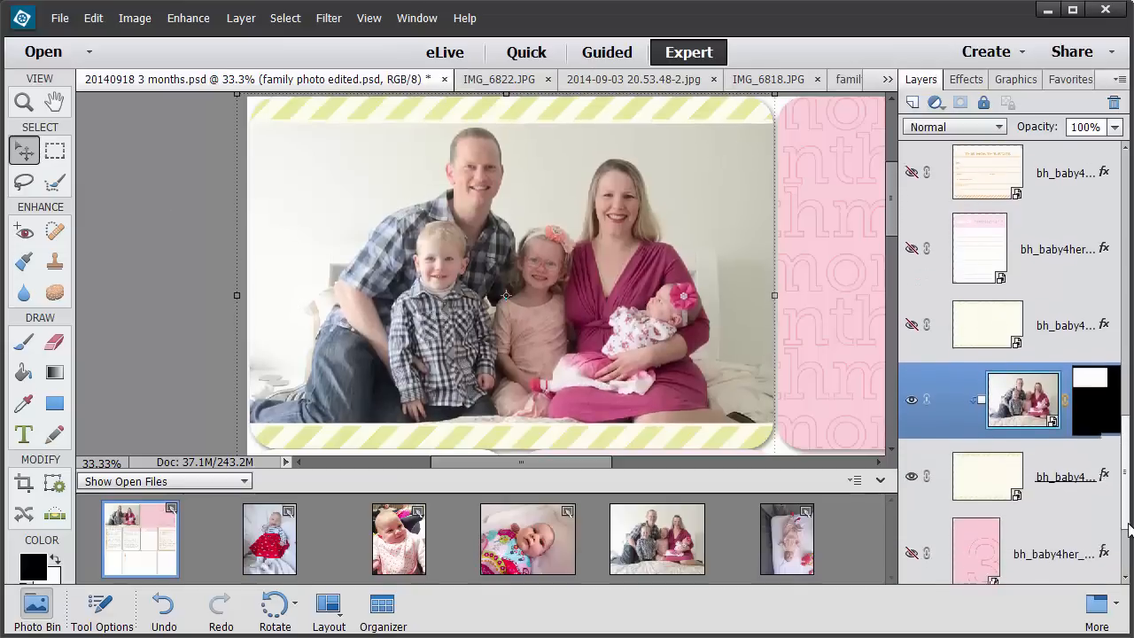
Scroll down before placing IMG_6818 over the 'little one' card
{"action": "scroll", "scroll_direction": "down", "scroll_amount": 3}
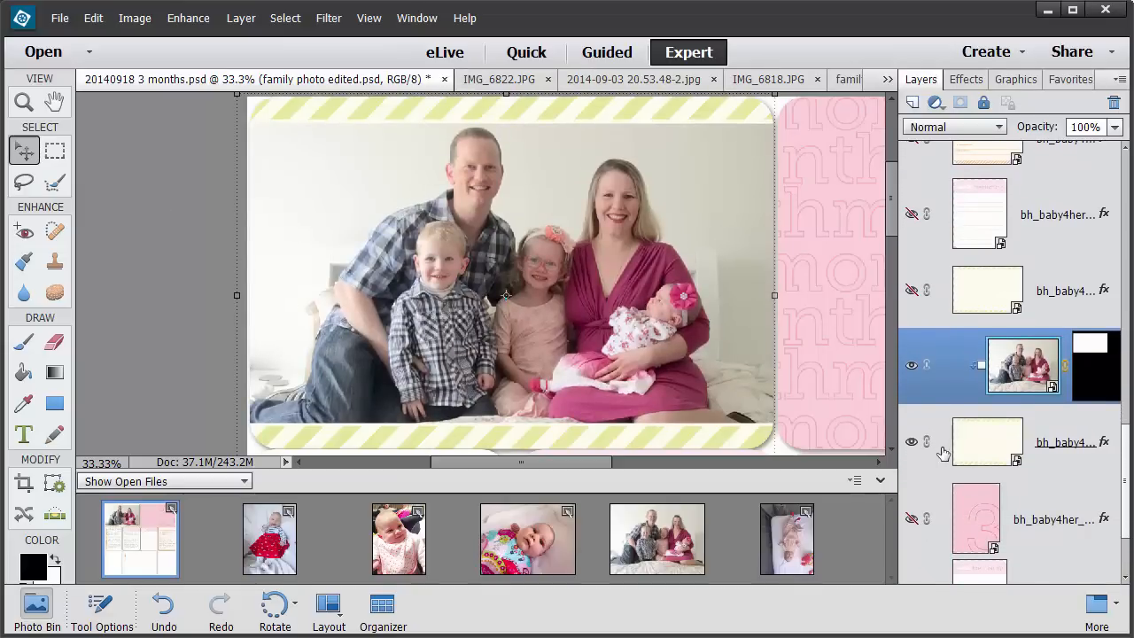
{"action": "mouse_move", "coordinate": [1040, 420]}
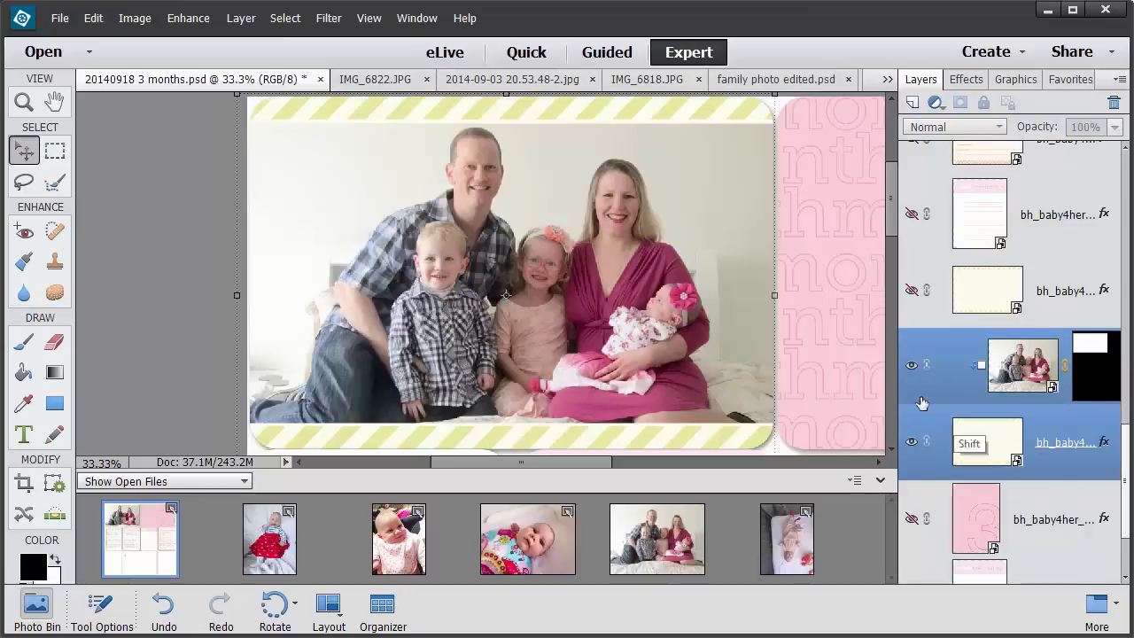
{"action": "mouse_move", "coordinate": [927, 365]}
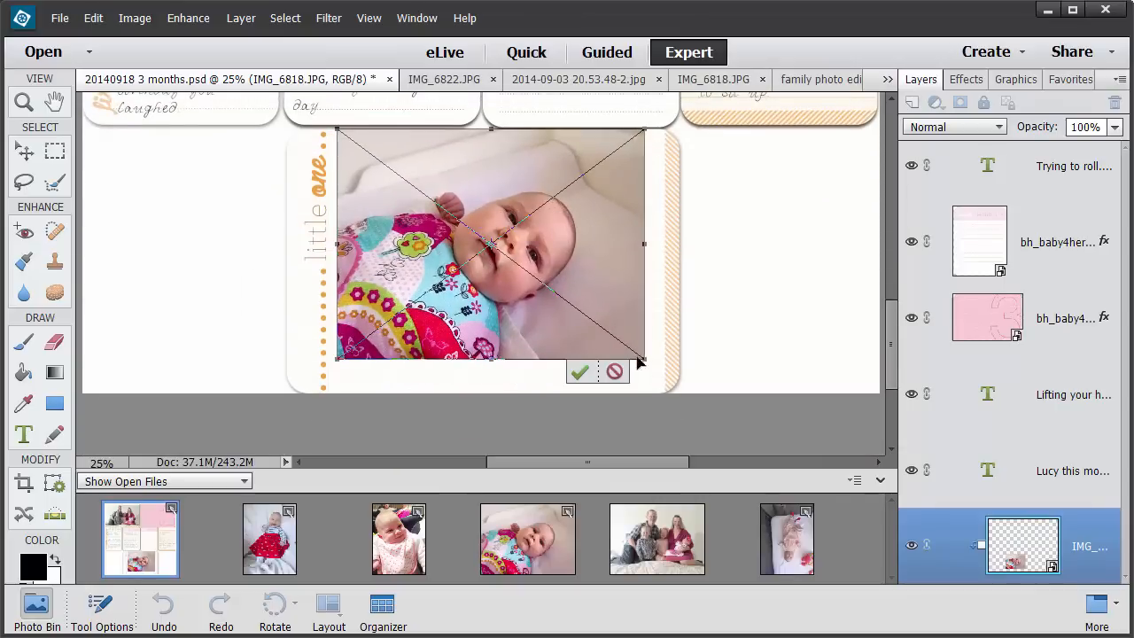
Enlarge the patterned-top baby photo and mask it to the 'little one' card's photo area
{"action": "left_click_drag", "start_coordinate": [643, 358], "coordinate": [668, 393]}
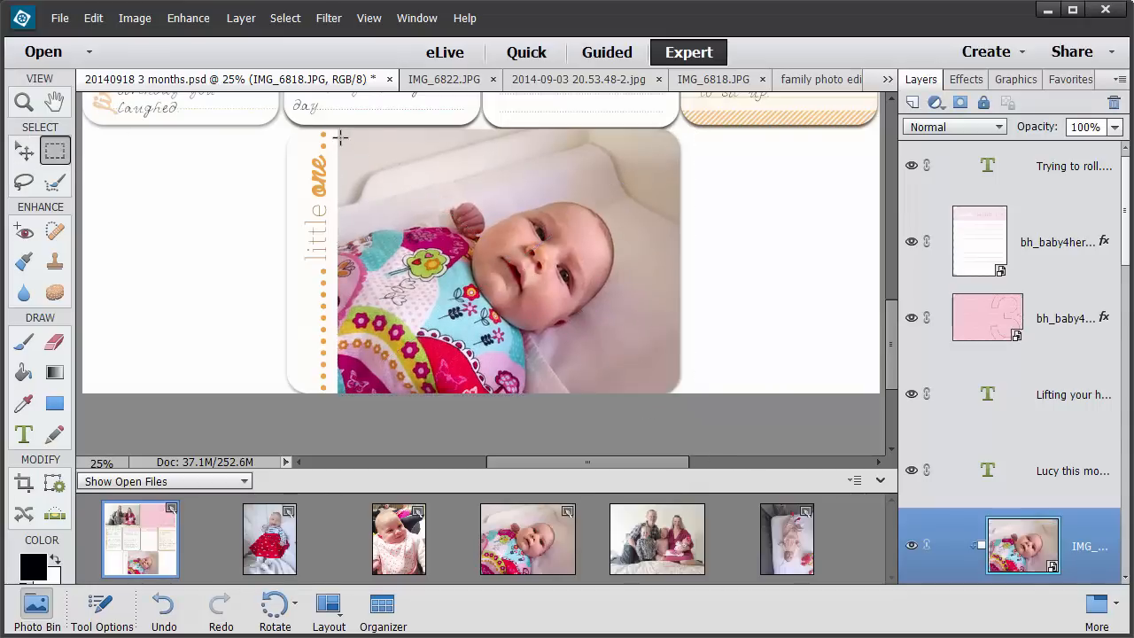
{"action": "left_click_drag", "start_coordinate": [341, 137], "coordinate": [636, 394]}
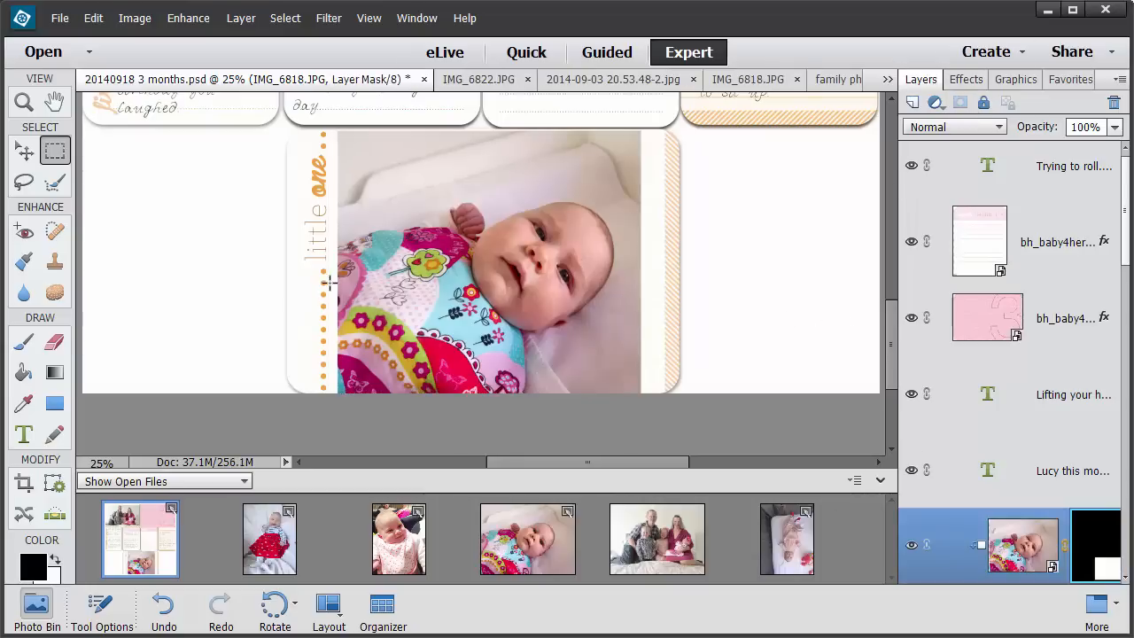
{"action": "left_click", "coordinate": [24, 150]}
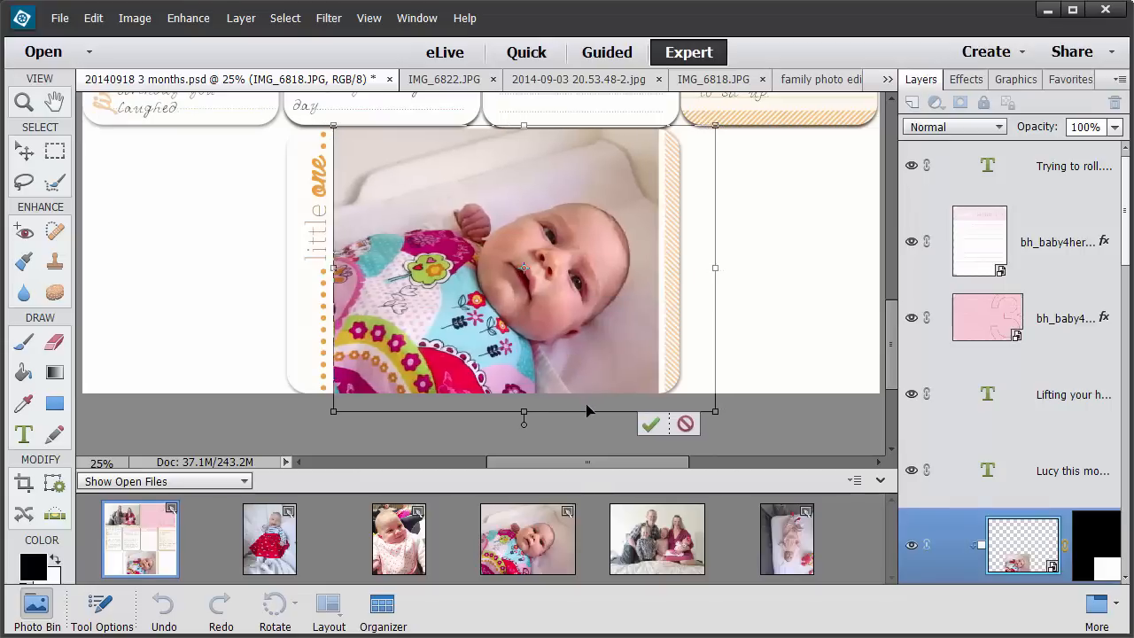
{"action": "left_click", "coordinate": [649, 424]}
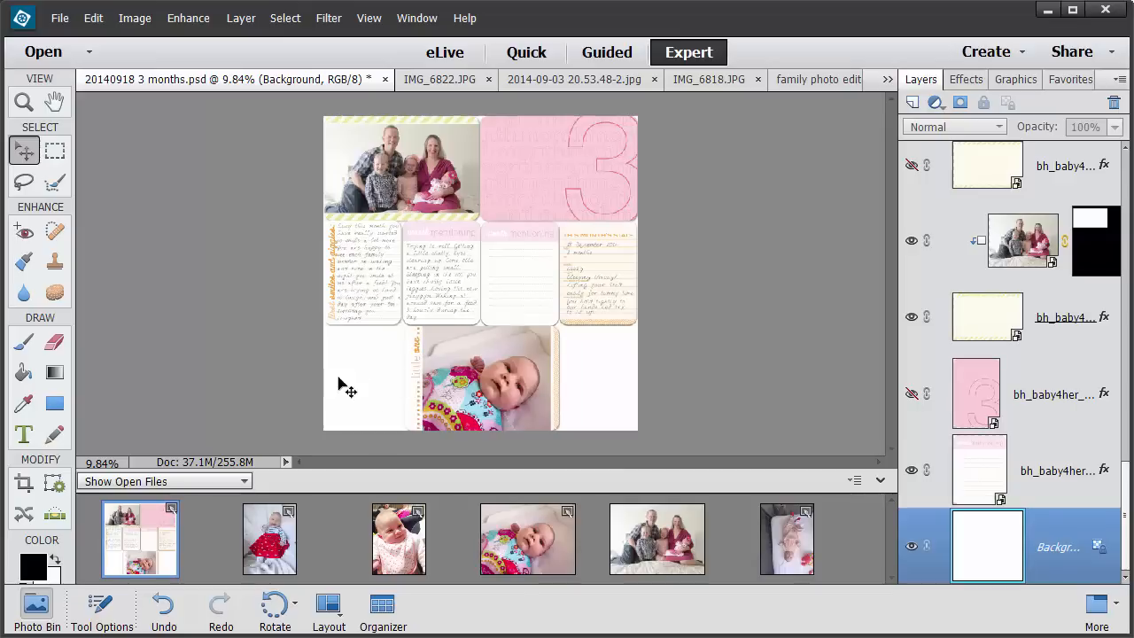
{"action": "mouse_move", "coordinate": [324, 432]}
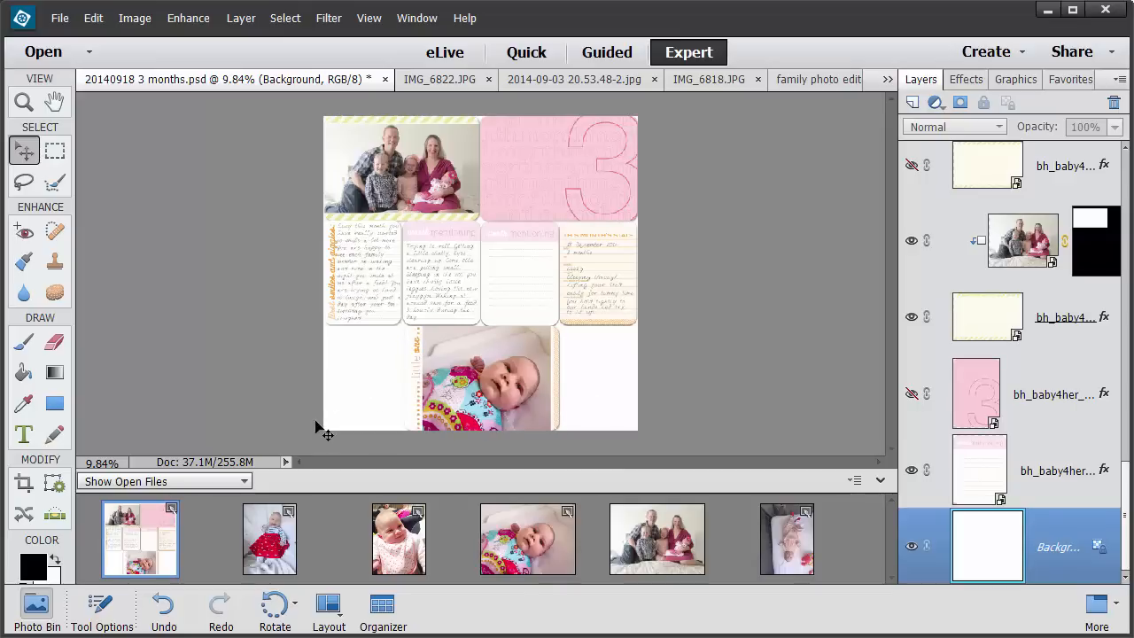
{"action": "mouse_move", "coordinate": [347, 436]}
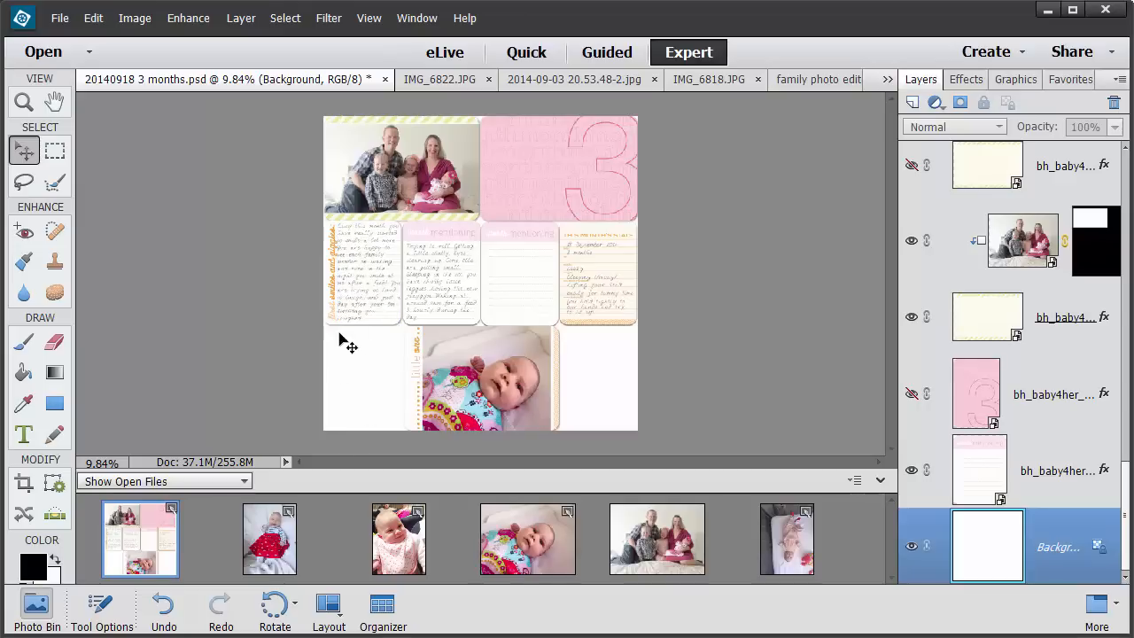
{"action": "mouse_move", "coordinate": [316, 361]}
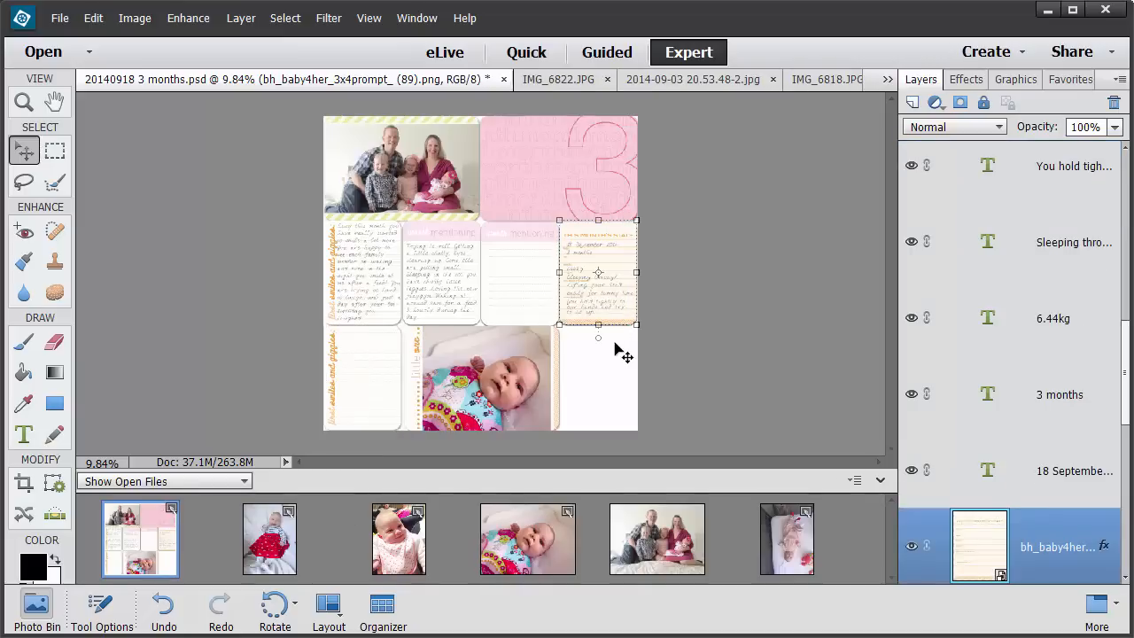
{"action": "mouse_move", "coordinate": [620, 328]}
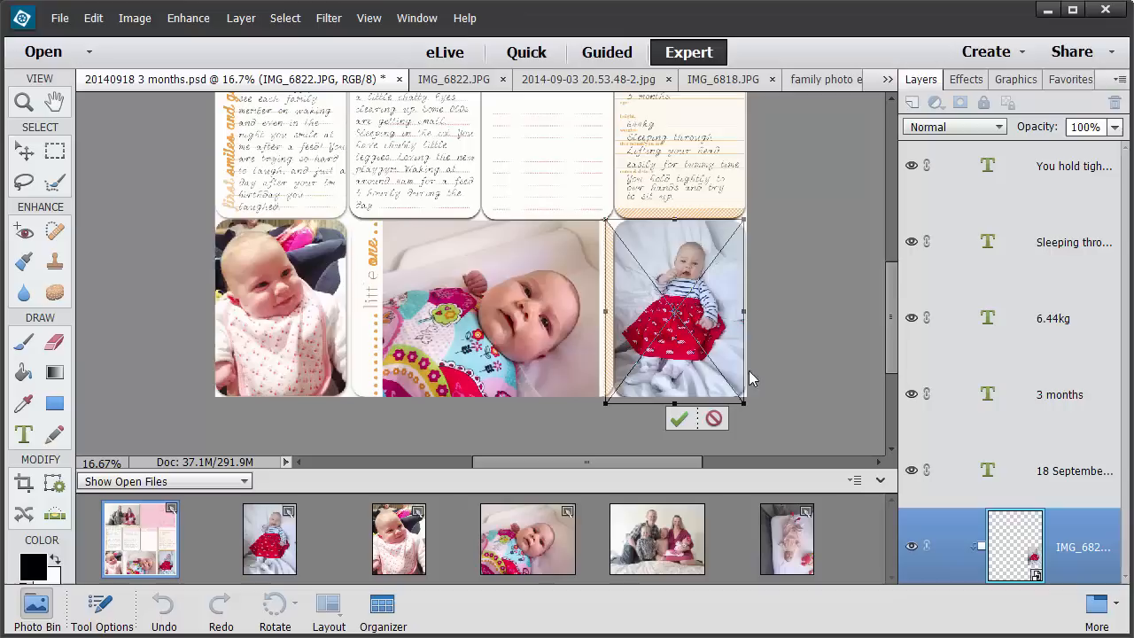
Commit the red-skirt baby photo's placement on its bottom card
{"action": "left_click", "coordinate": [680, 418]}
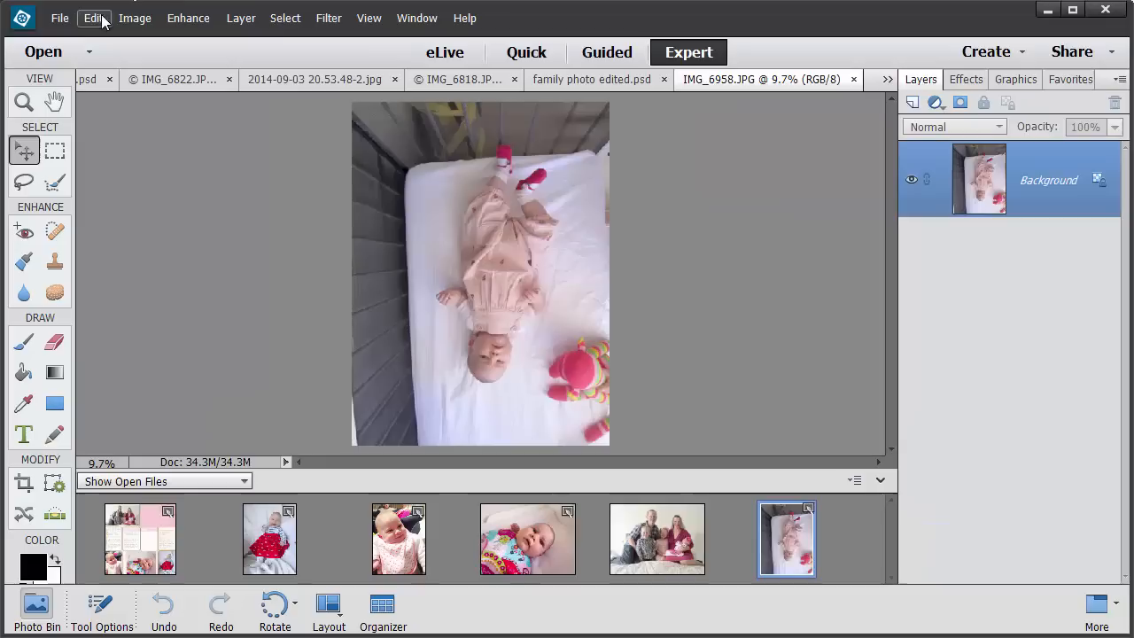
{"action": "mouse_move", "coordinate": [175, 48]}
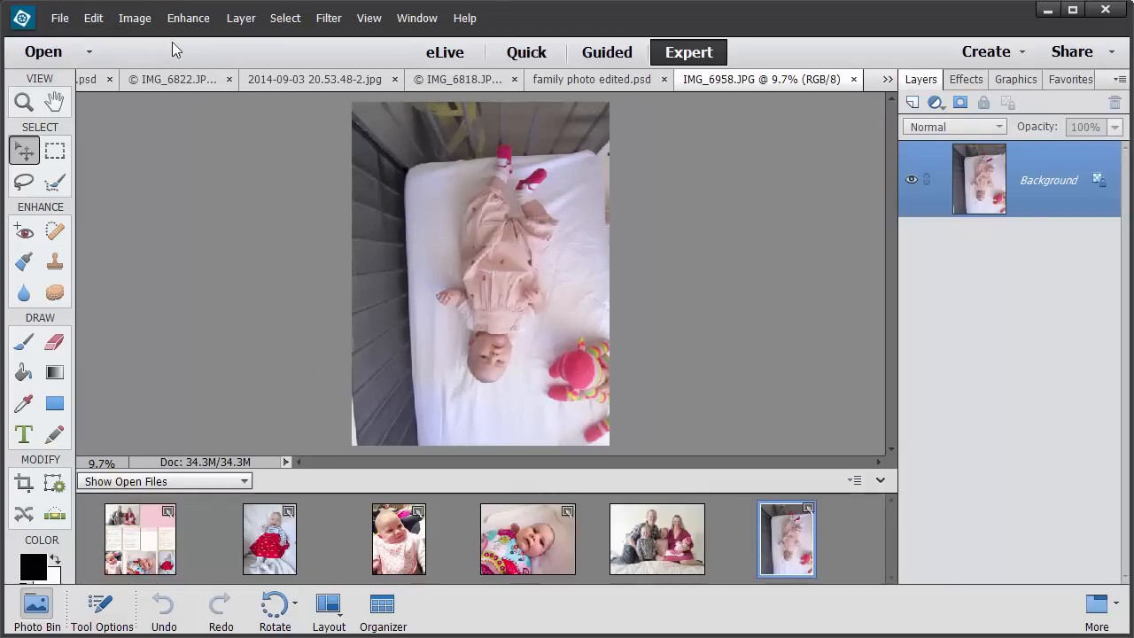
Rotate the cot photo 180° so it stands upright
{"action": "left_click", "coordinate": [134, 18]}
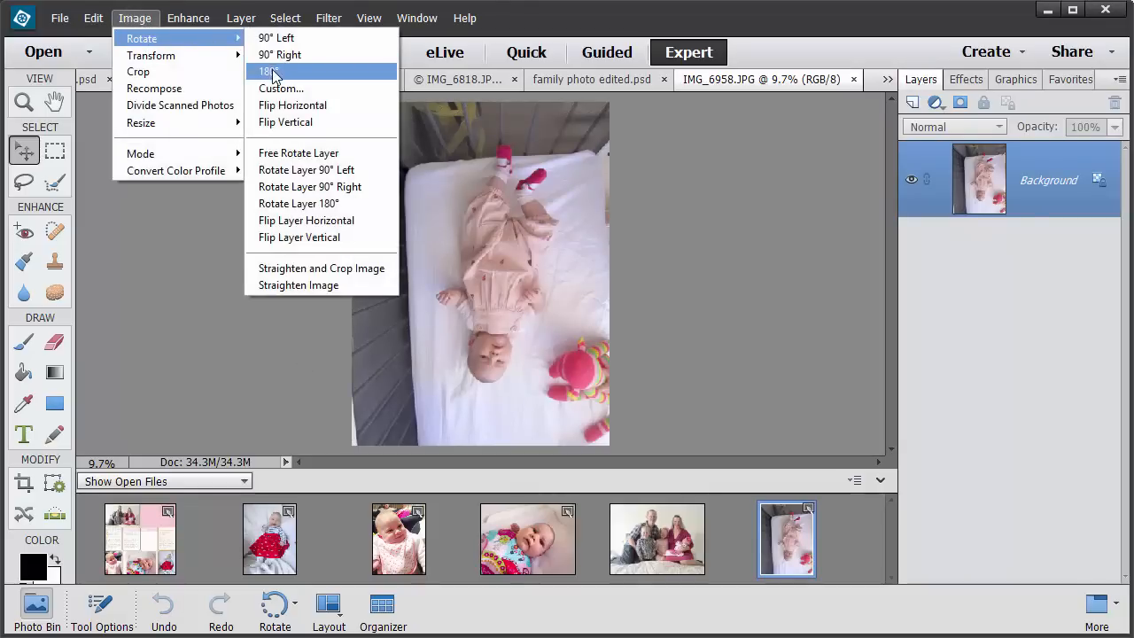
{"action": "left_click", "coordinate": [268, 71]}
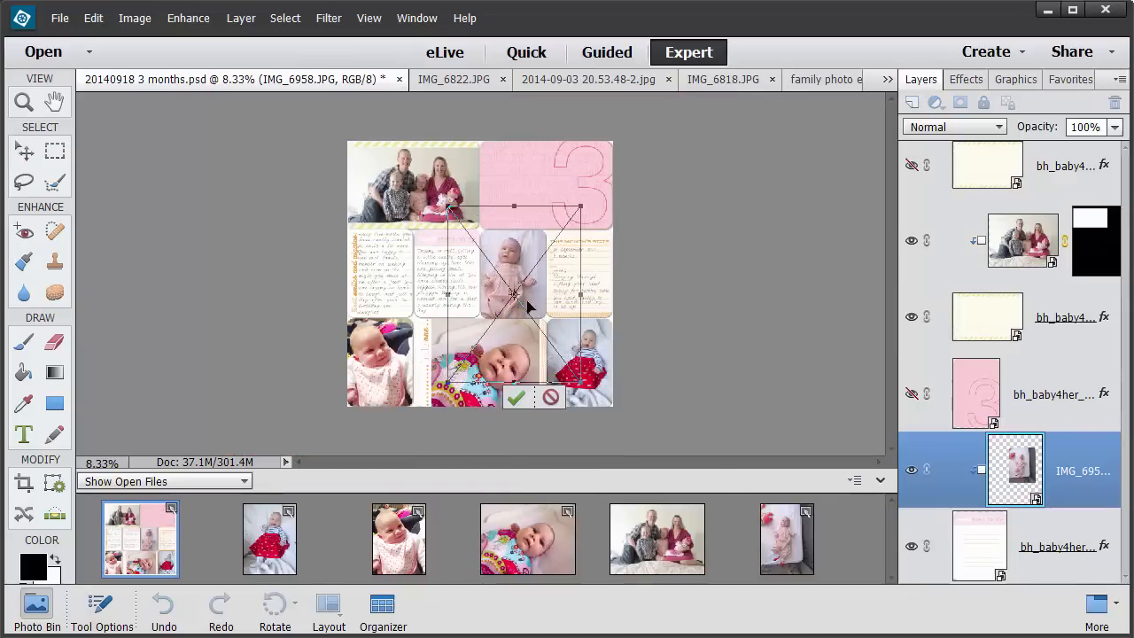
Zoom in on the cot photo over the middle-row card
{"action": "left_click", "coordinate": [517, 397]}
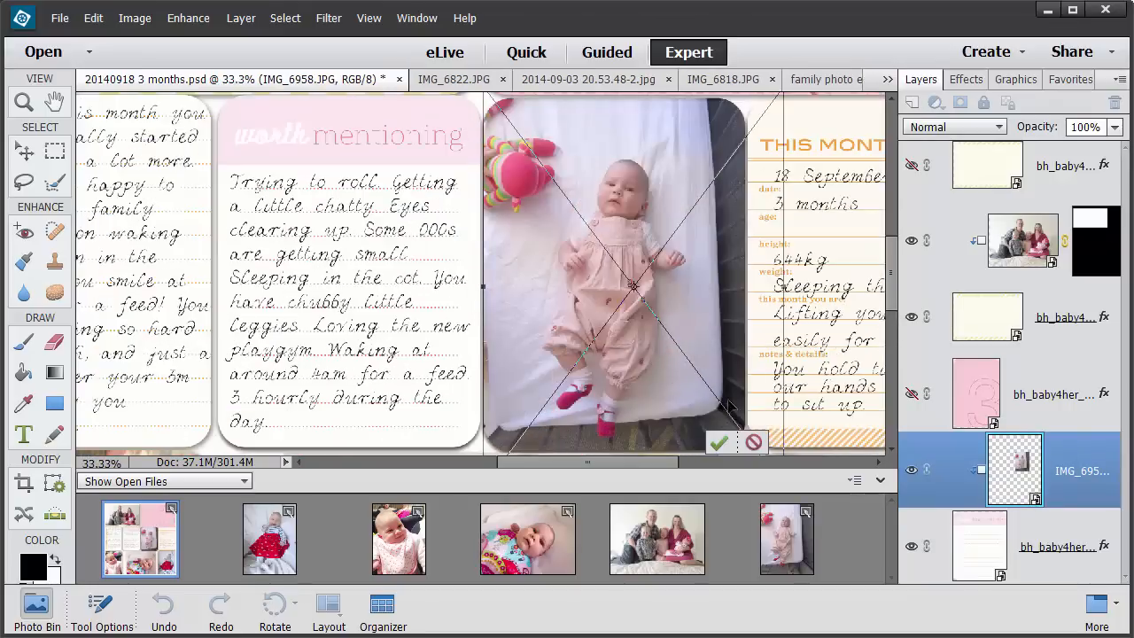
{"action": "mouse_move", "coordinate": [769, 217]}
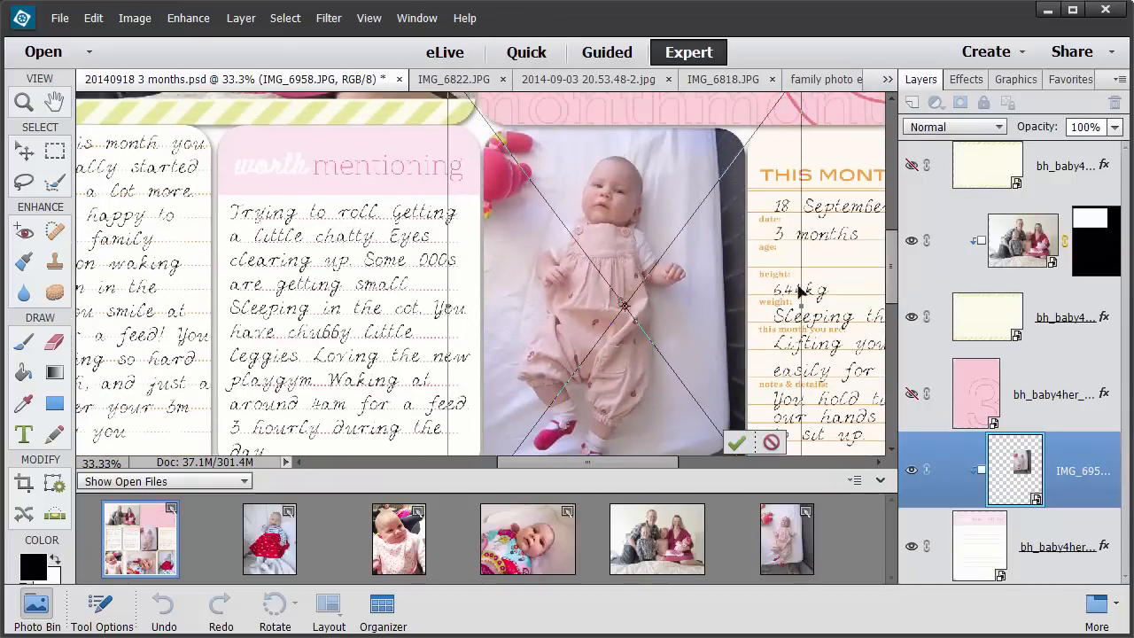
{"action": "scroll", "scroll_direction": "down", "scroll_amount": 3}
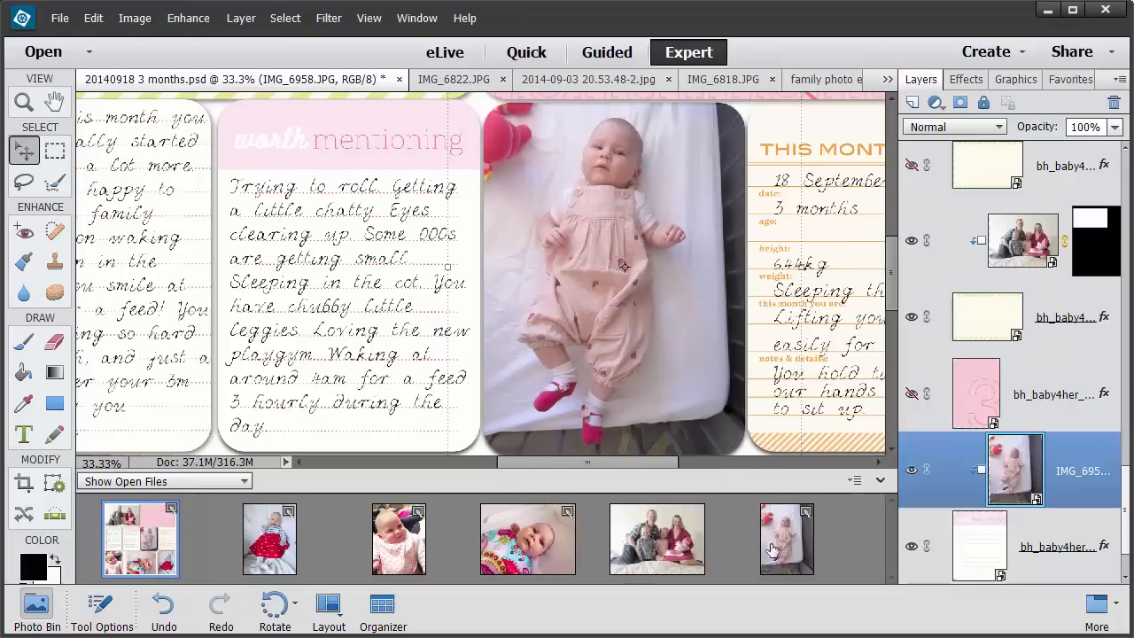
{"action": "mouse_move", "coordinate": [783, 549]}
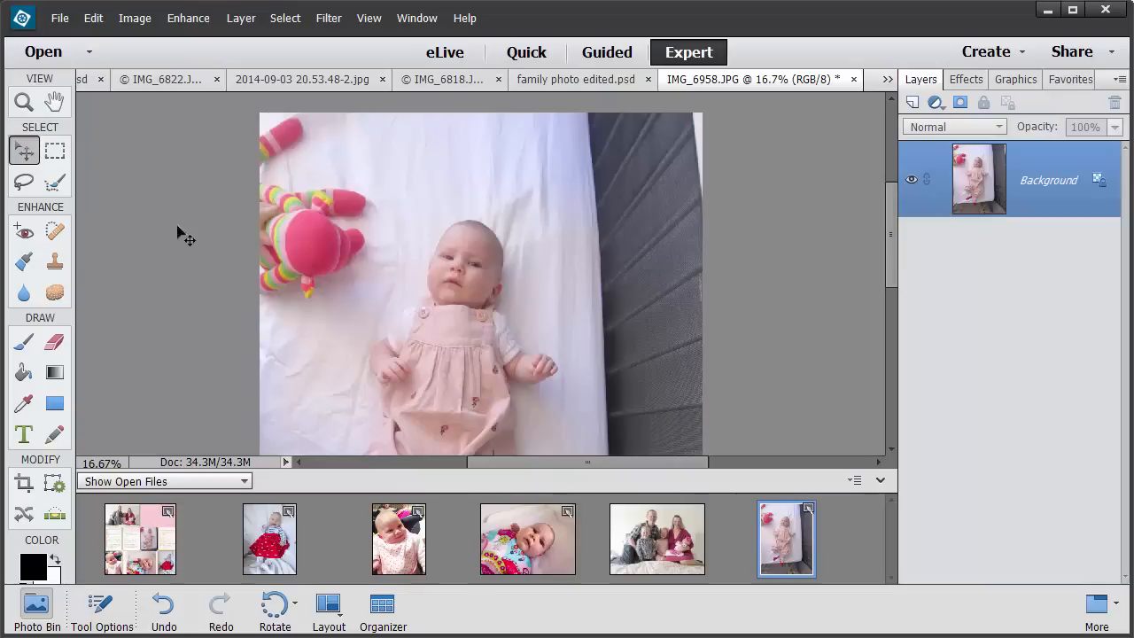
Select the pink toy and remove it with a Content-Aware fill
{"action": "left_click", "coordinate": [55, 150]}
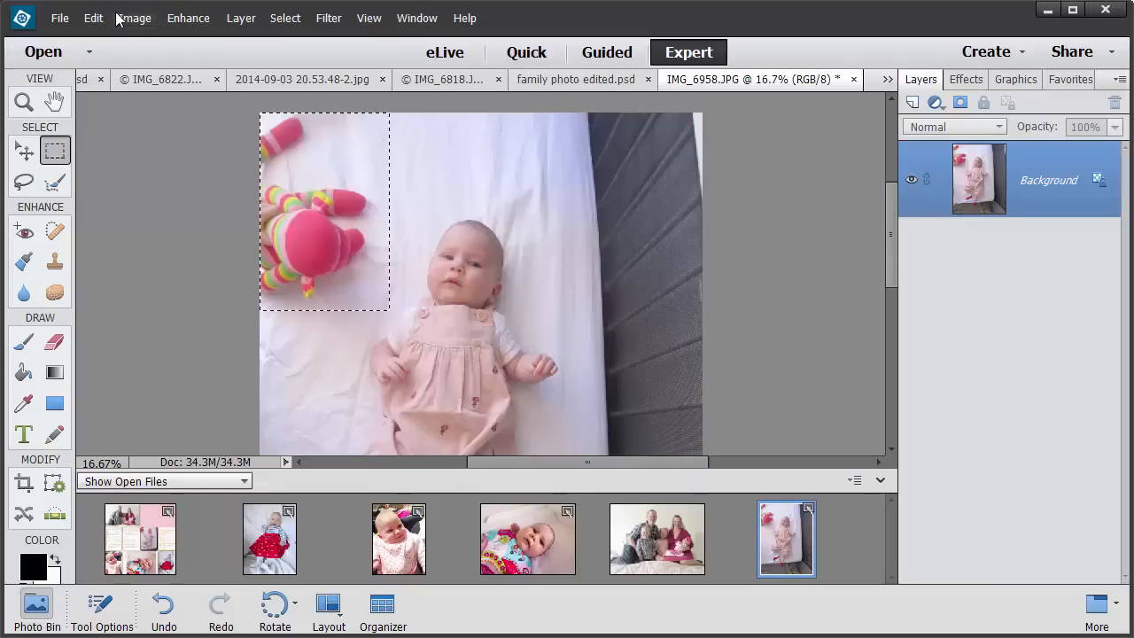
{"action": "left_click", "coordinate": [93, 18]}
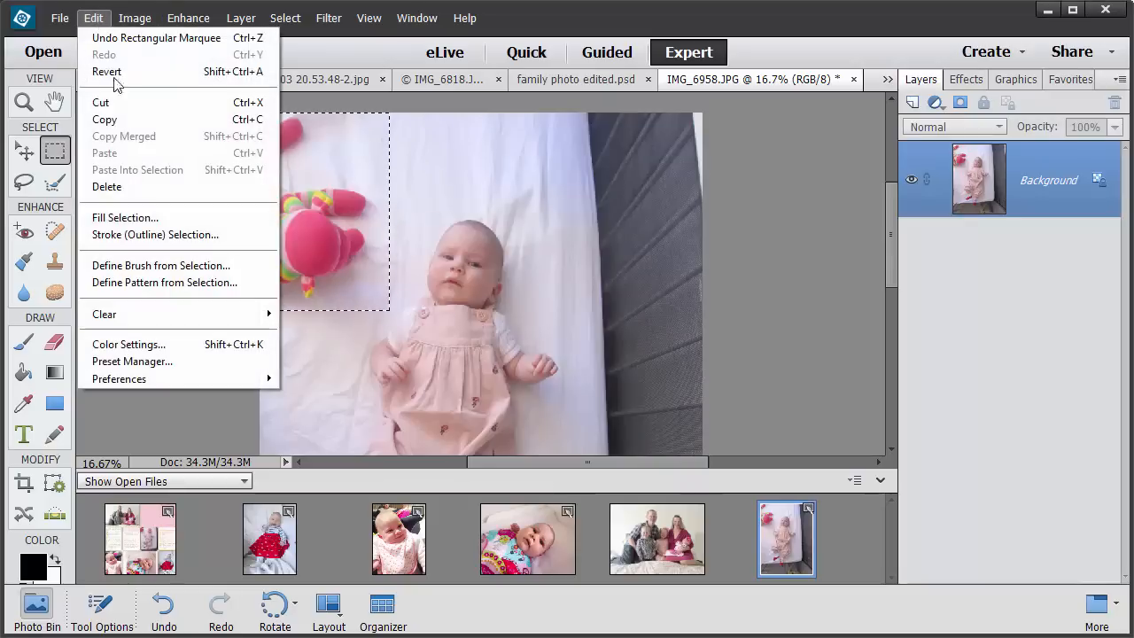
{"action": "left_click", "coordinate": [125, 217]}
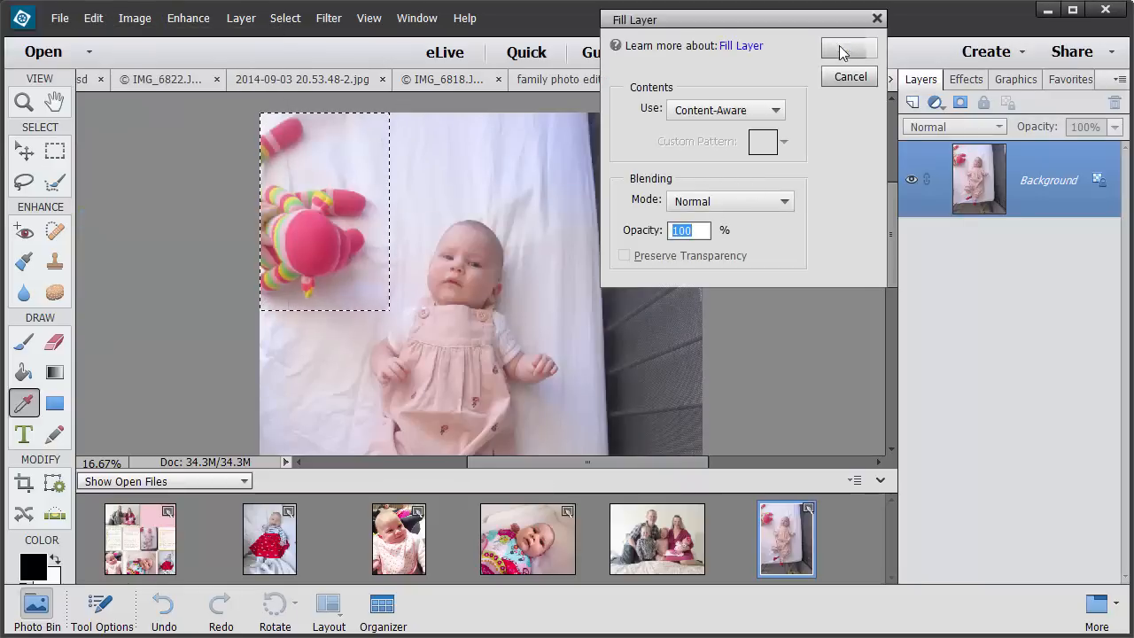
{"action": "left_click", "coordinate": [848, 47]}
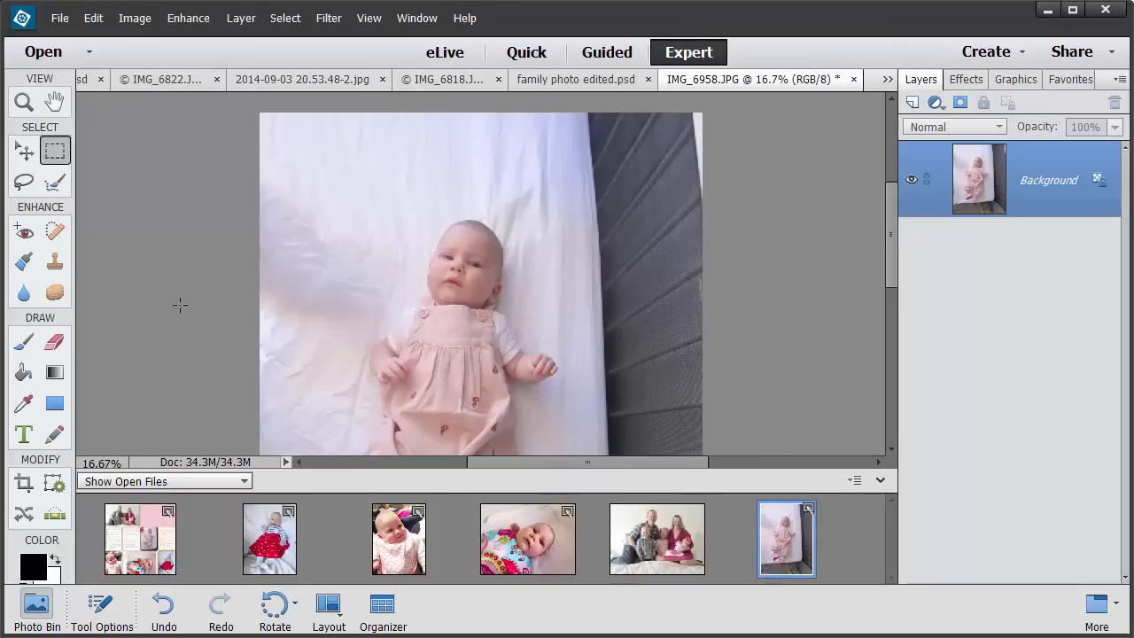
{"action": "mouse_move", "coordinate": [268, 400]}
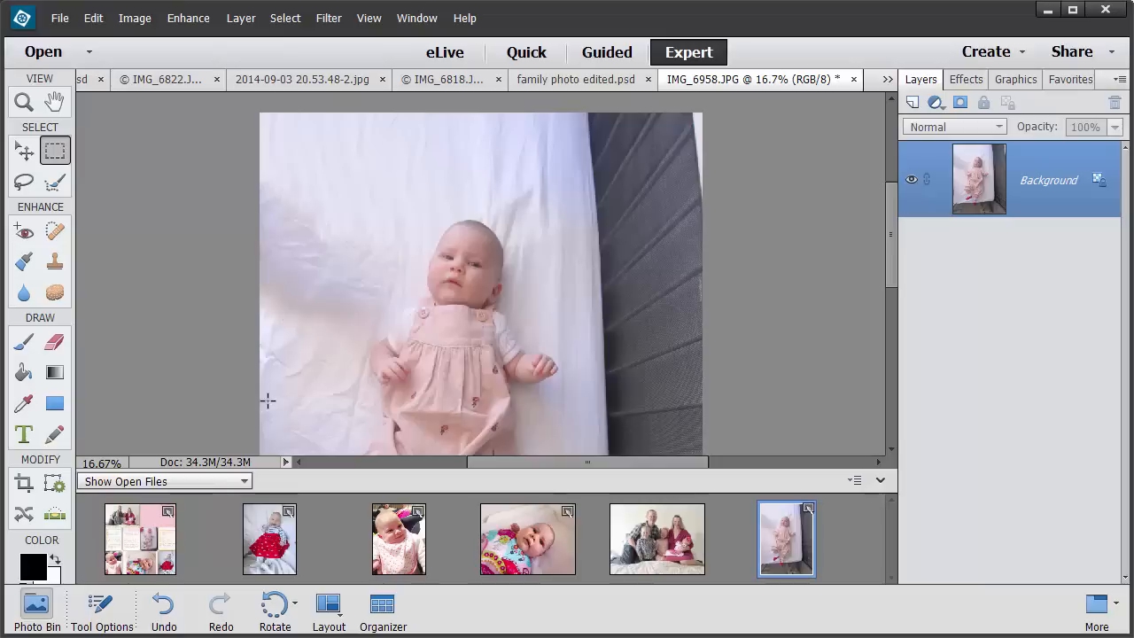
{"action": "mouse_move", "coordinate": [269, 406]}
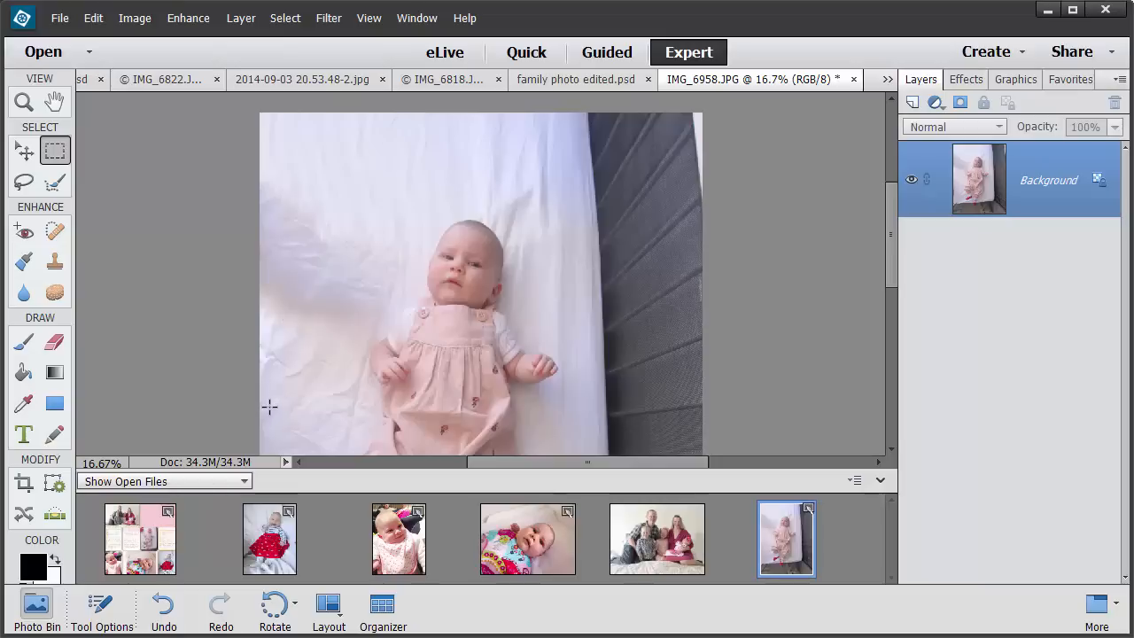
{"action": "mouse_move", "coordinate": [158, 542]}
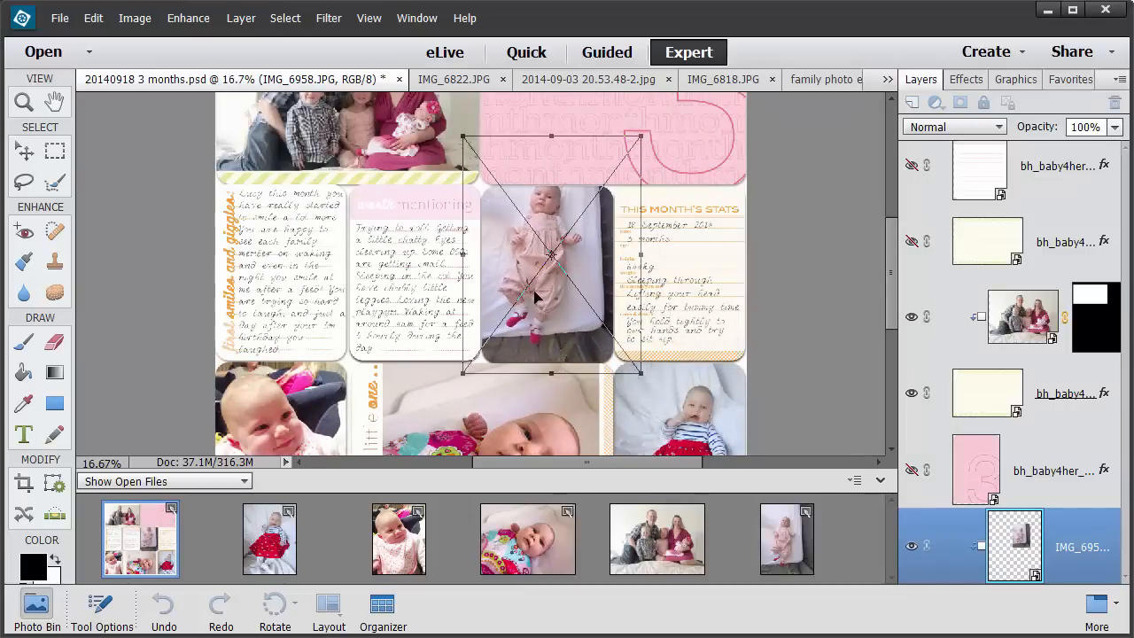
Position the toy-free cot photo over the middle-row card
{"action": "left_click_drag", "start_coordinate": [554, 253], "coordinate": [552, 275]}
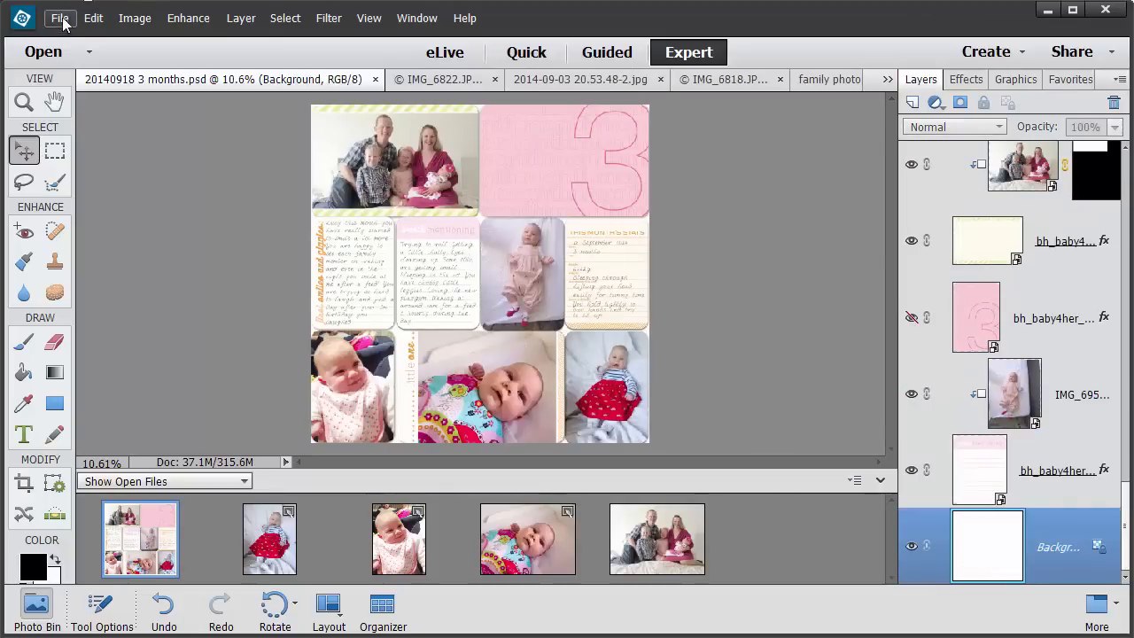
{"action": "left_click", "coordinate": [61, 17]}
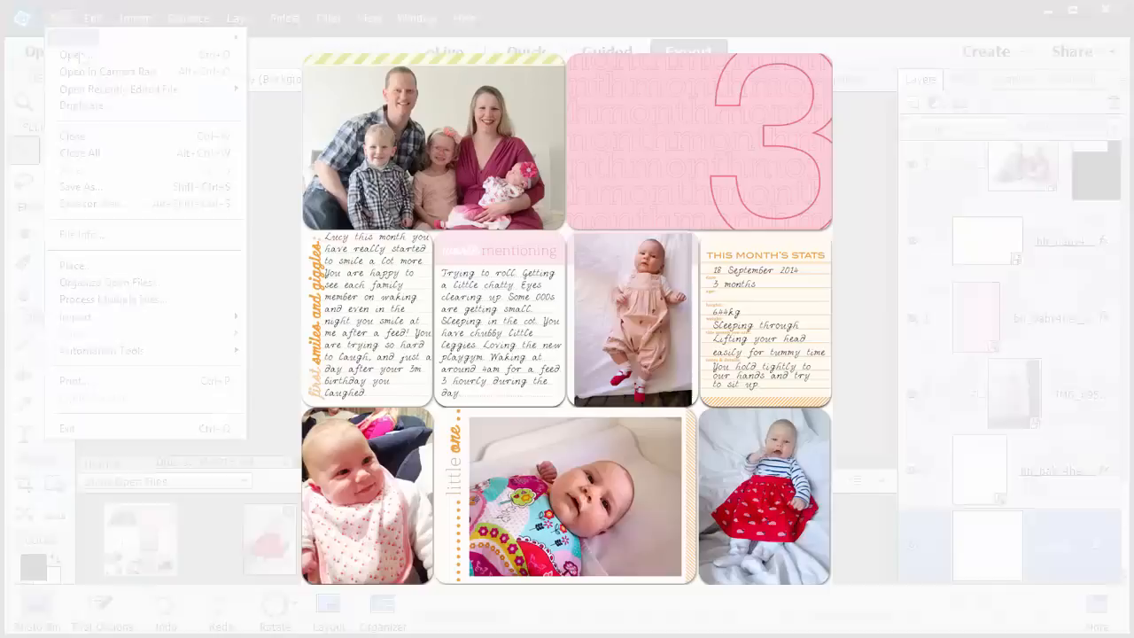